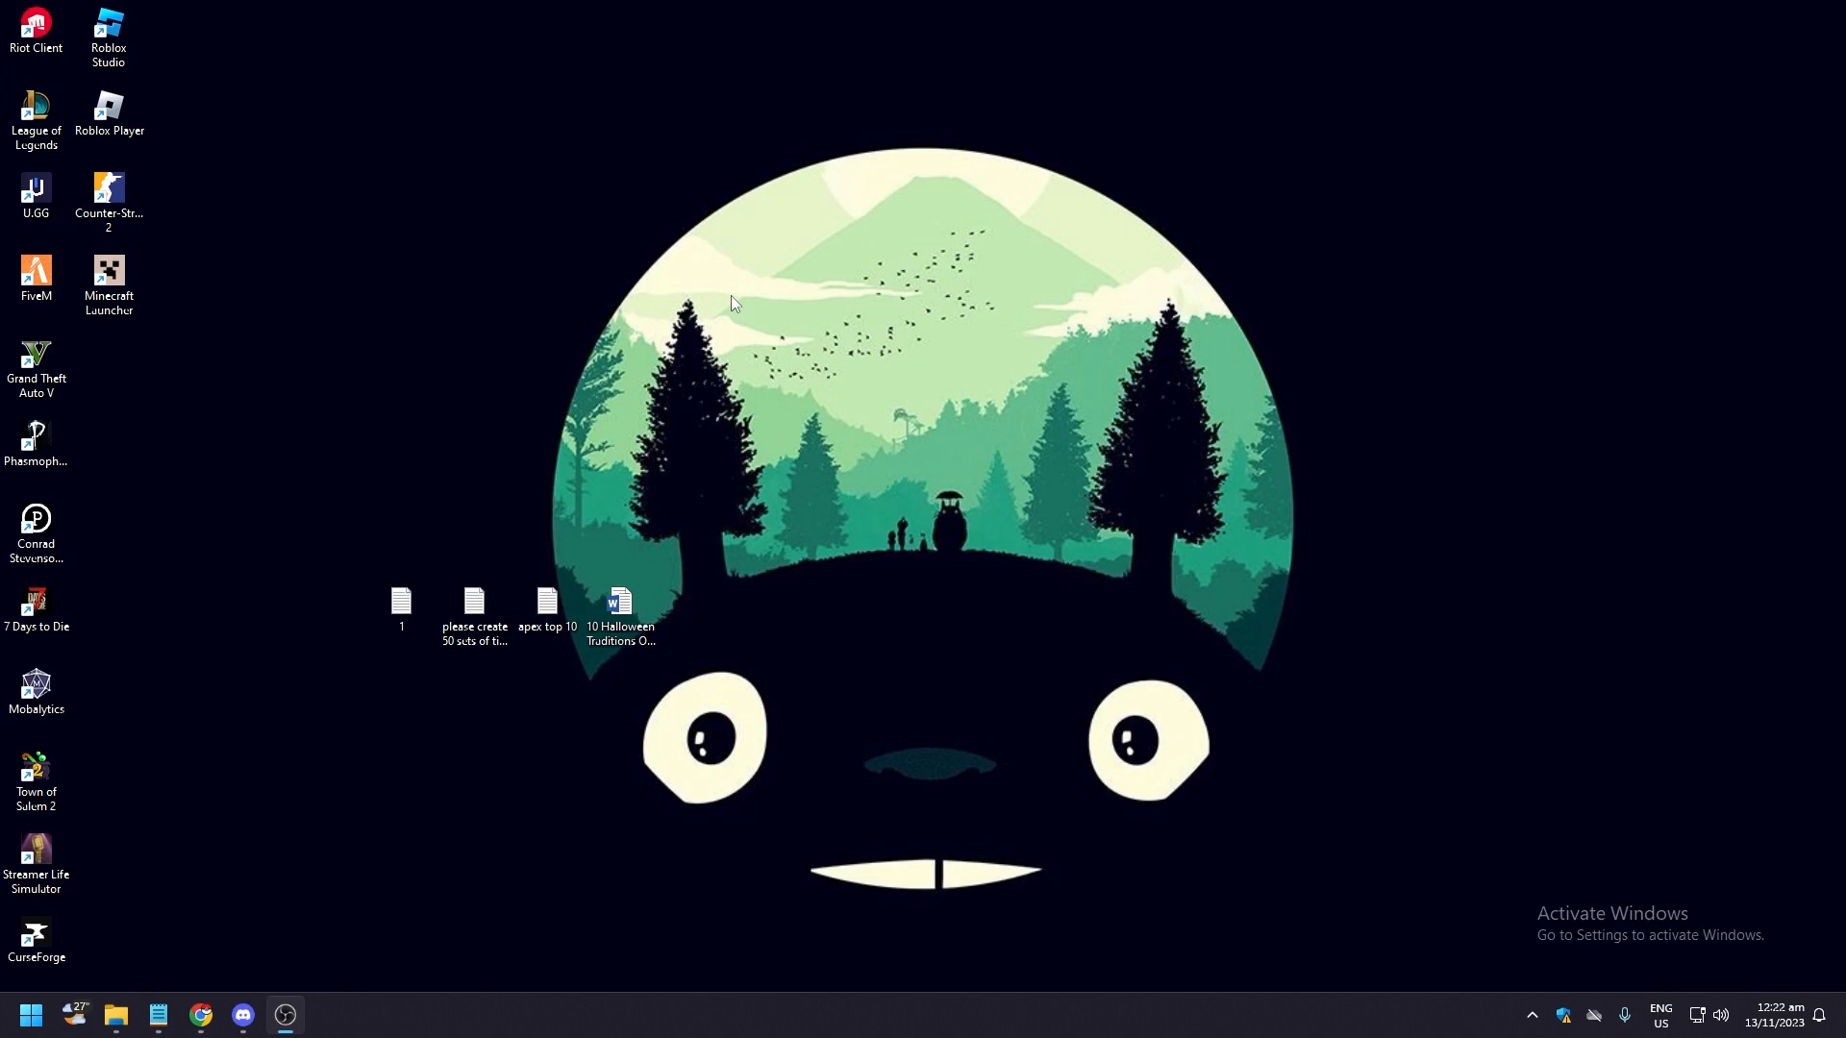
{"action": "mouse_move", "coordinate": [351, 1010]}
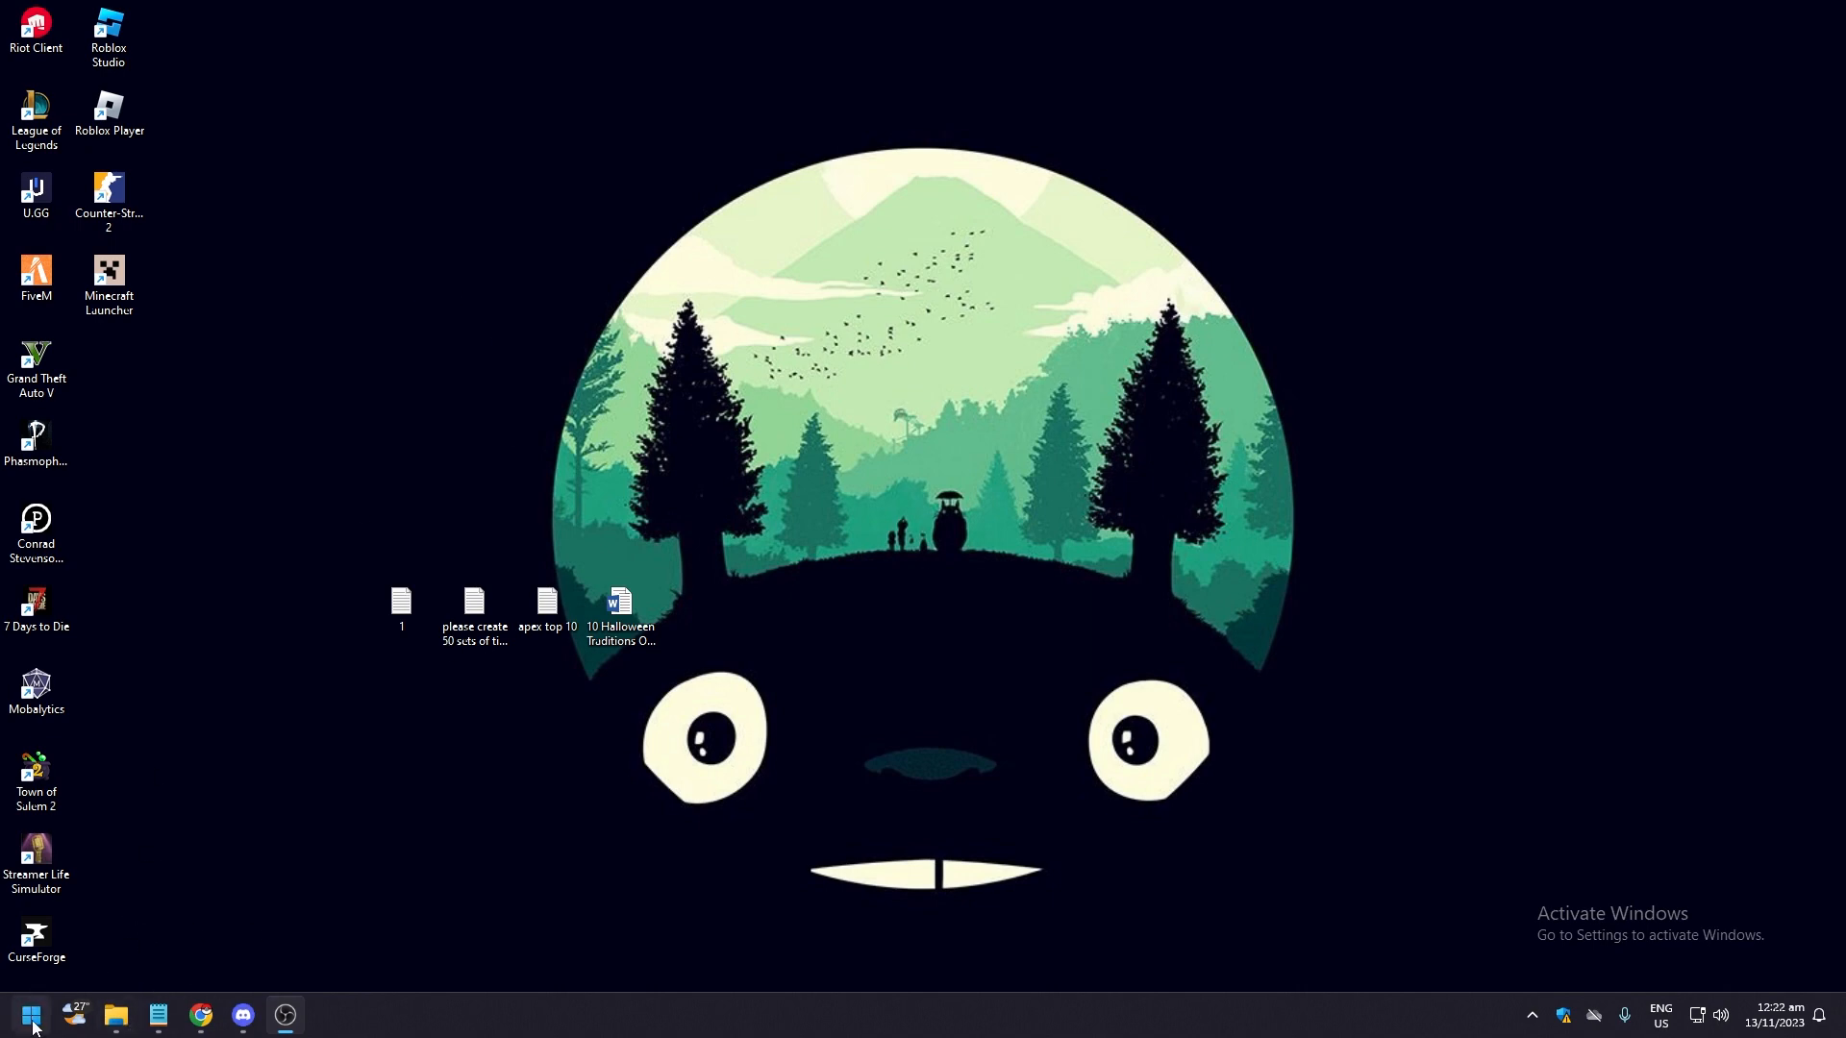
Step: Bring up the Start menu's main page with pinned apps and recommended files
{"action": "left_click", "coordinate": [30, 1015]}
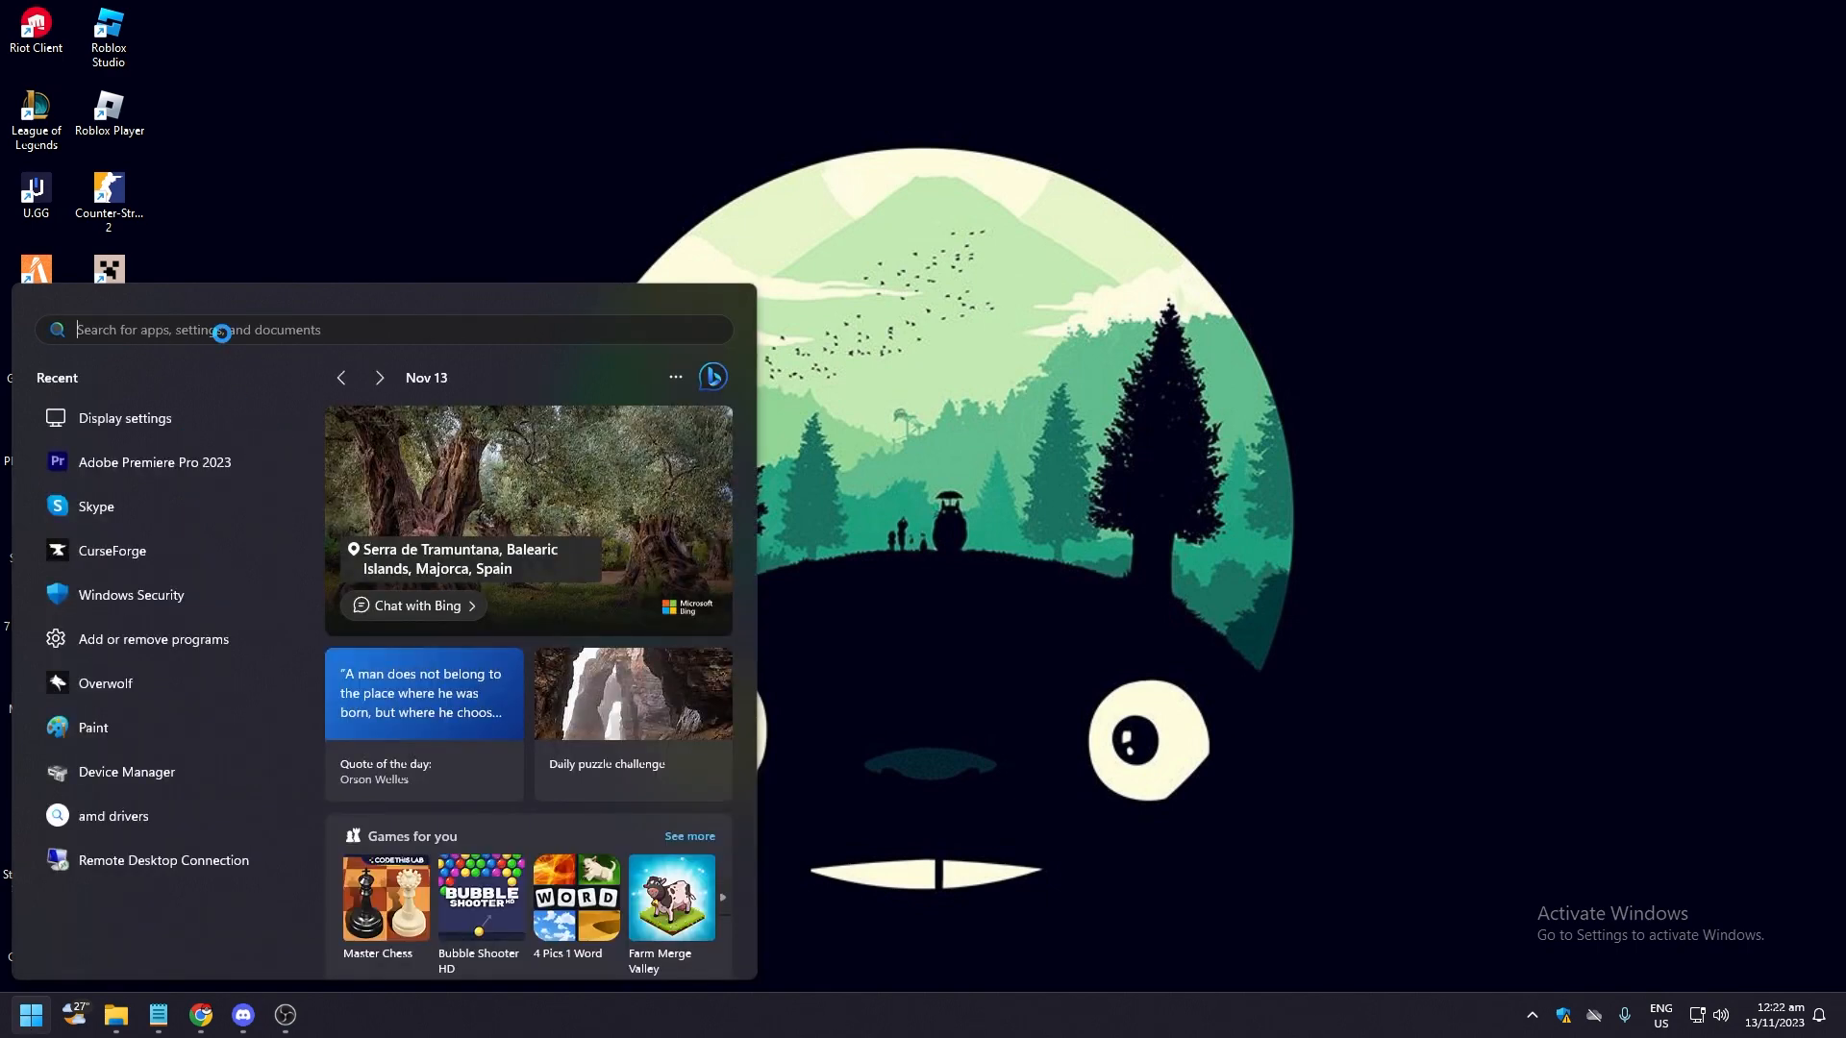
{"action": "mouse_move", "coordinate": [125, 418]}
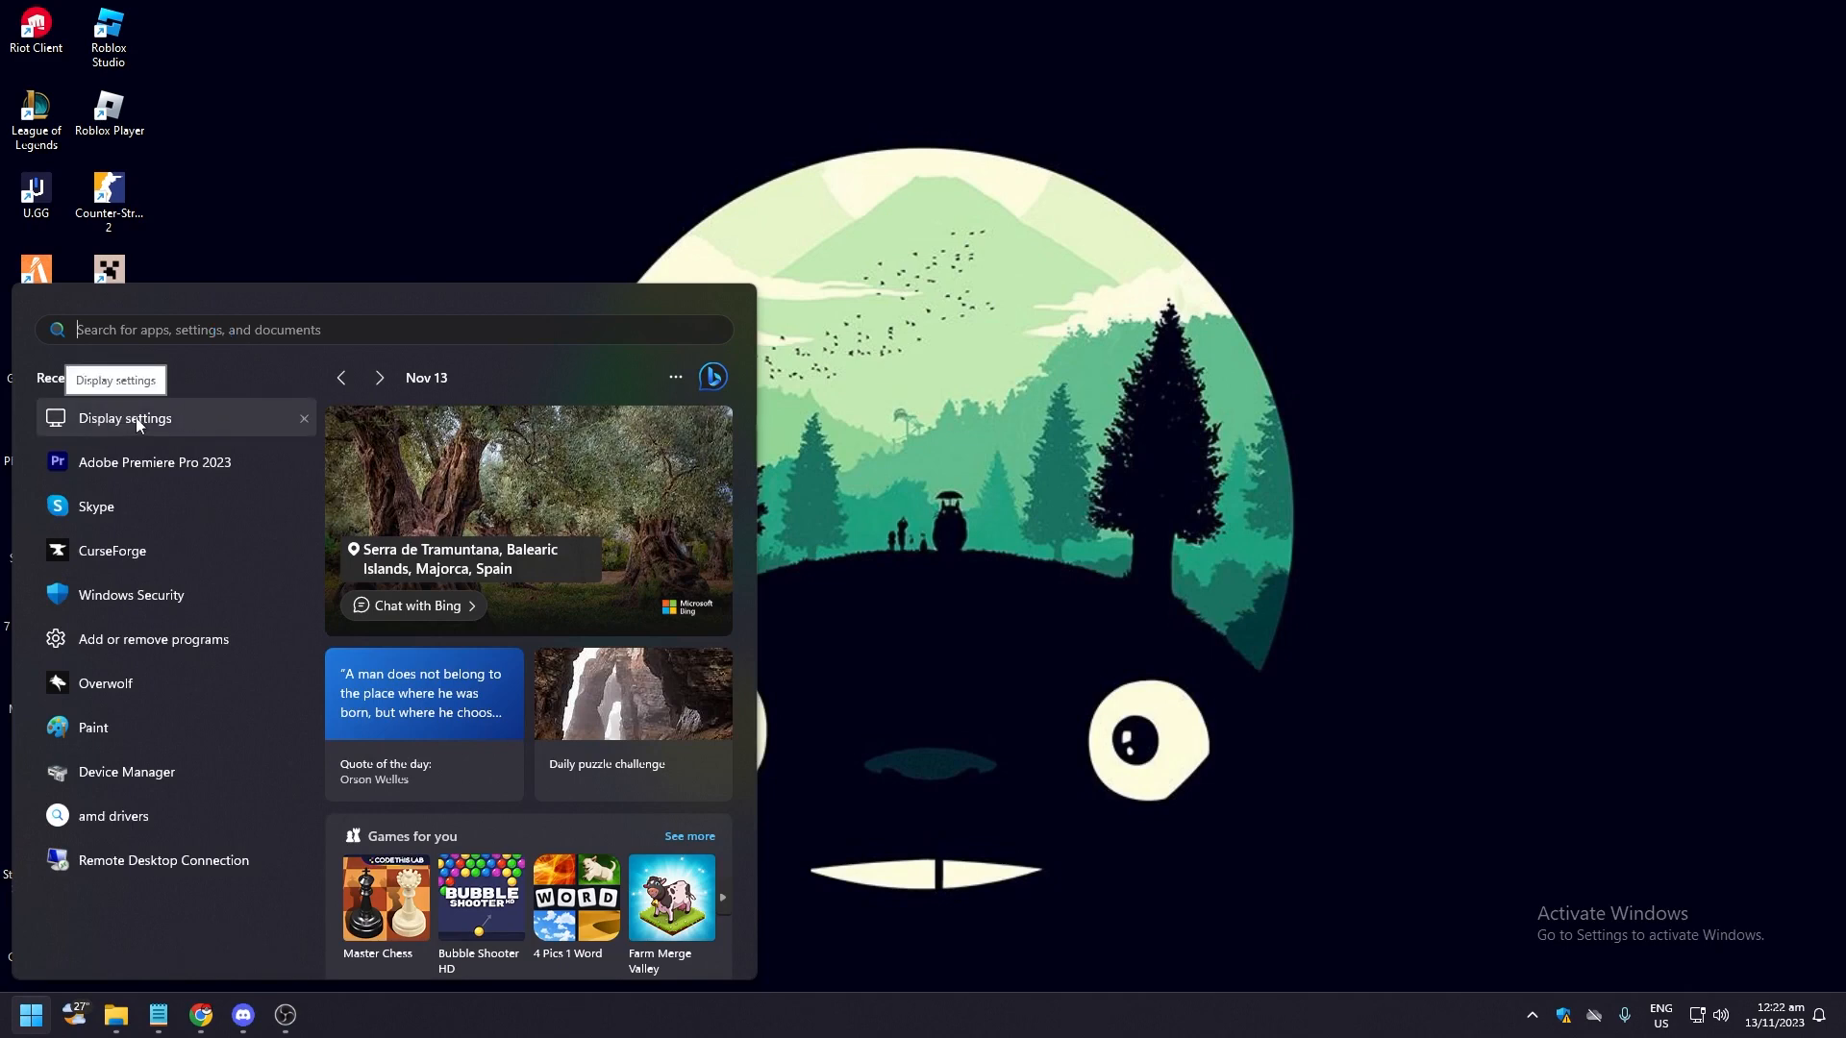
{"action": "left_click", "coordinate": [31, 1015]}
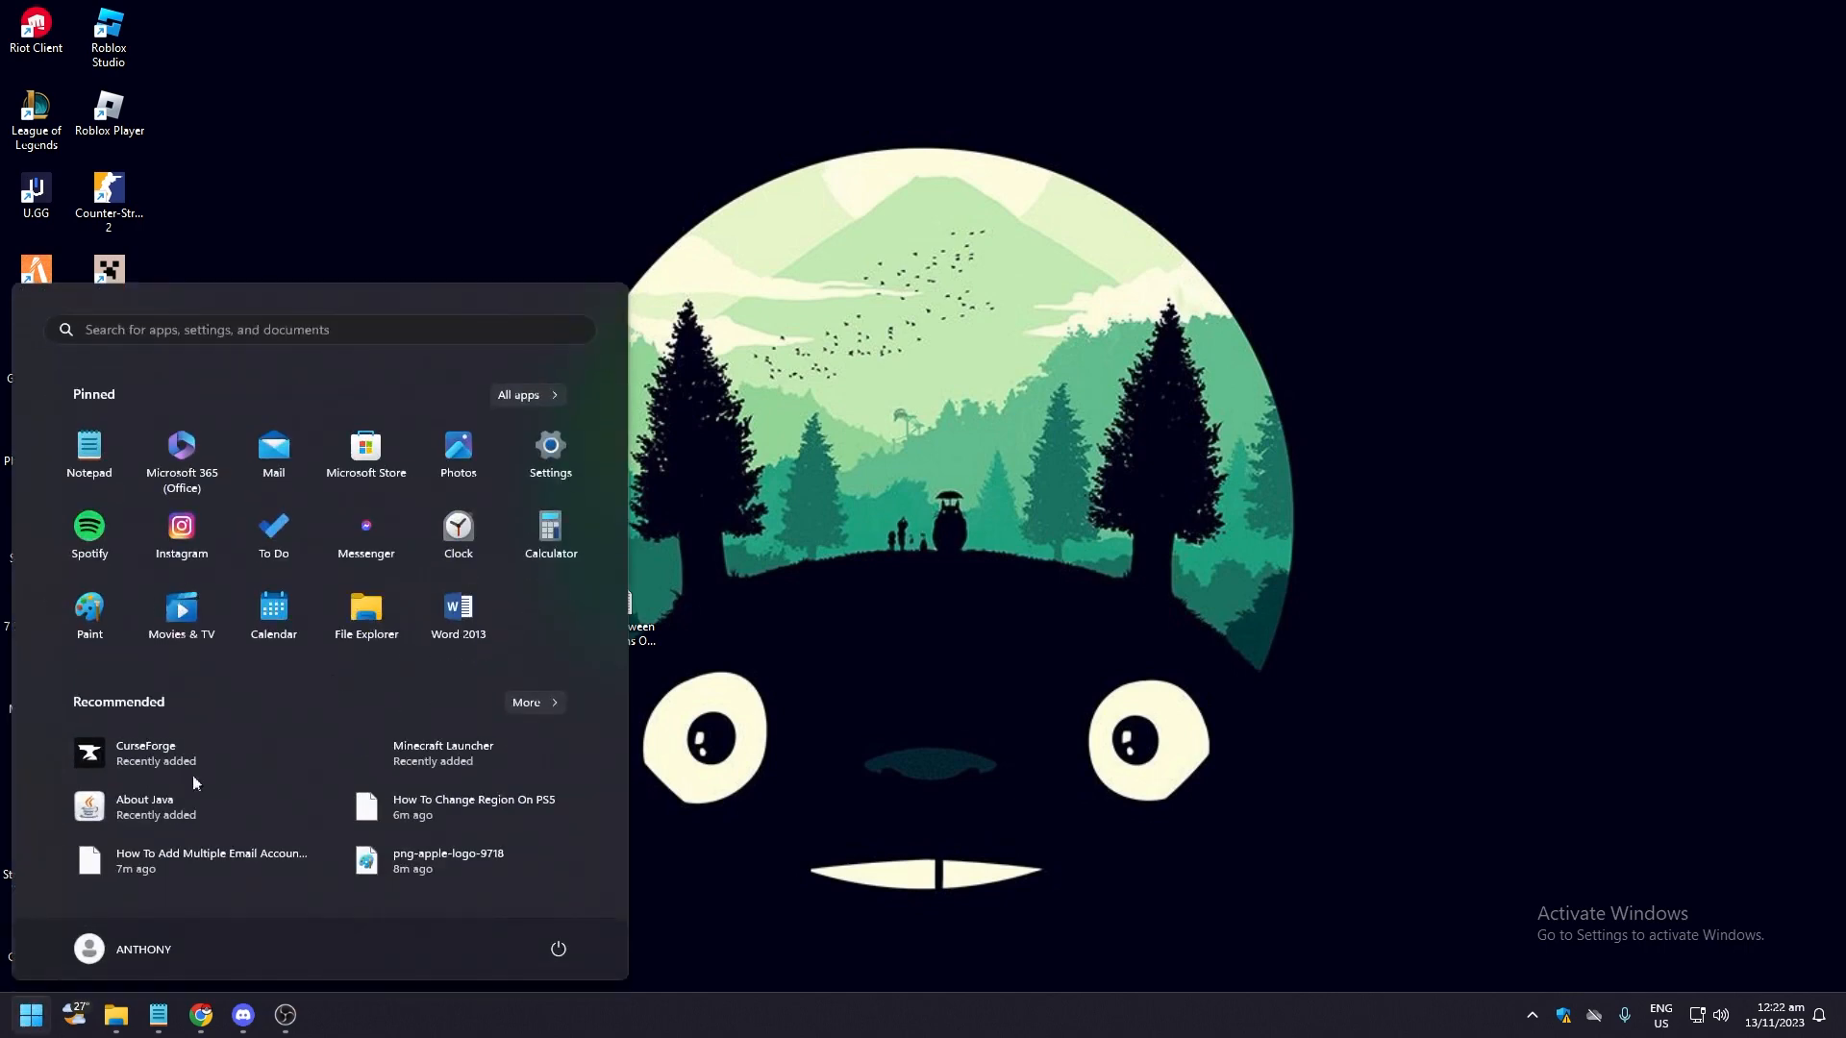
{"action": "mouse_move", "coordinate": [550, 457]}
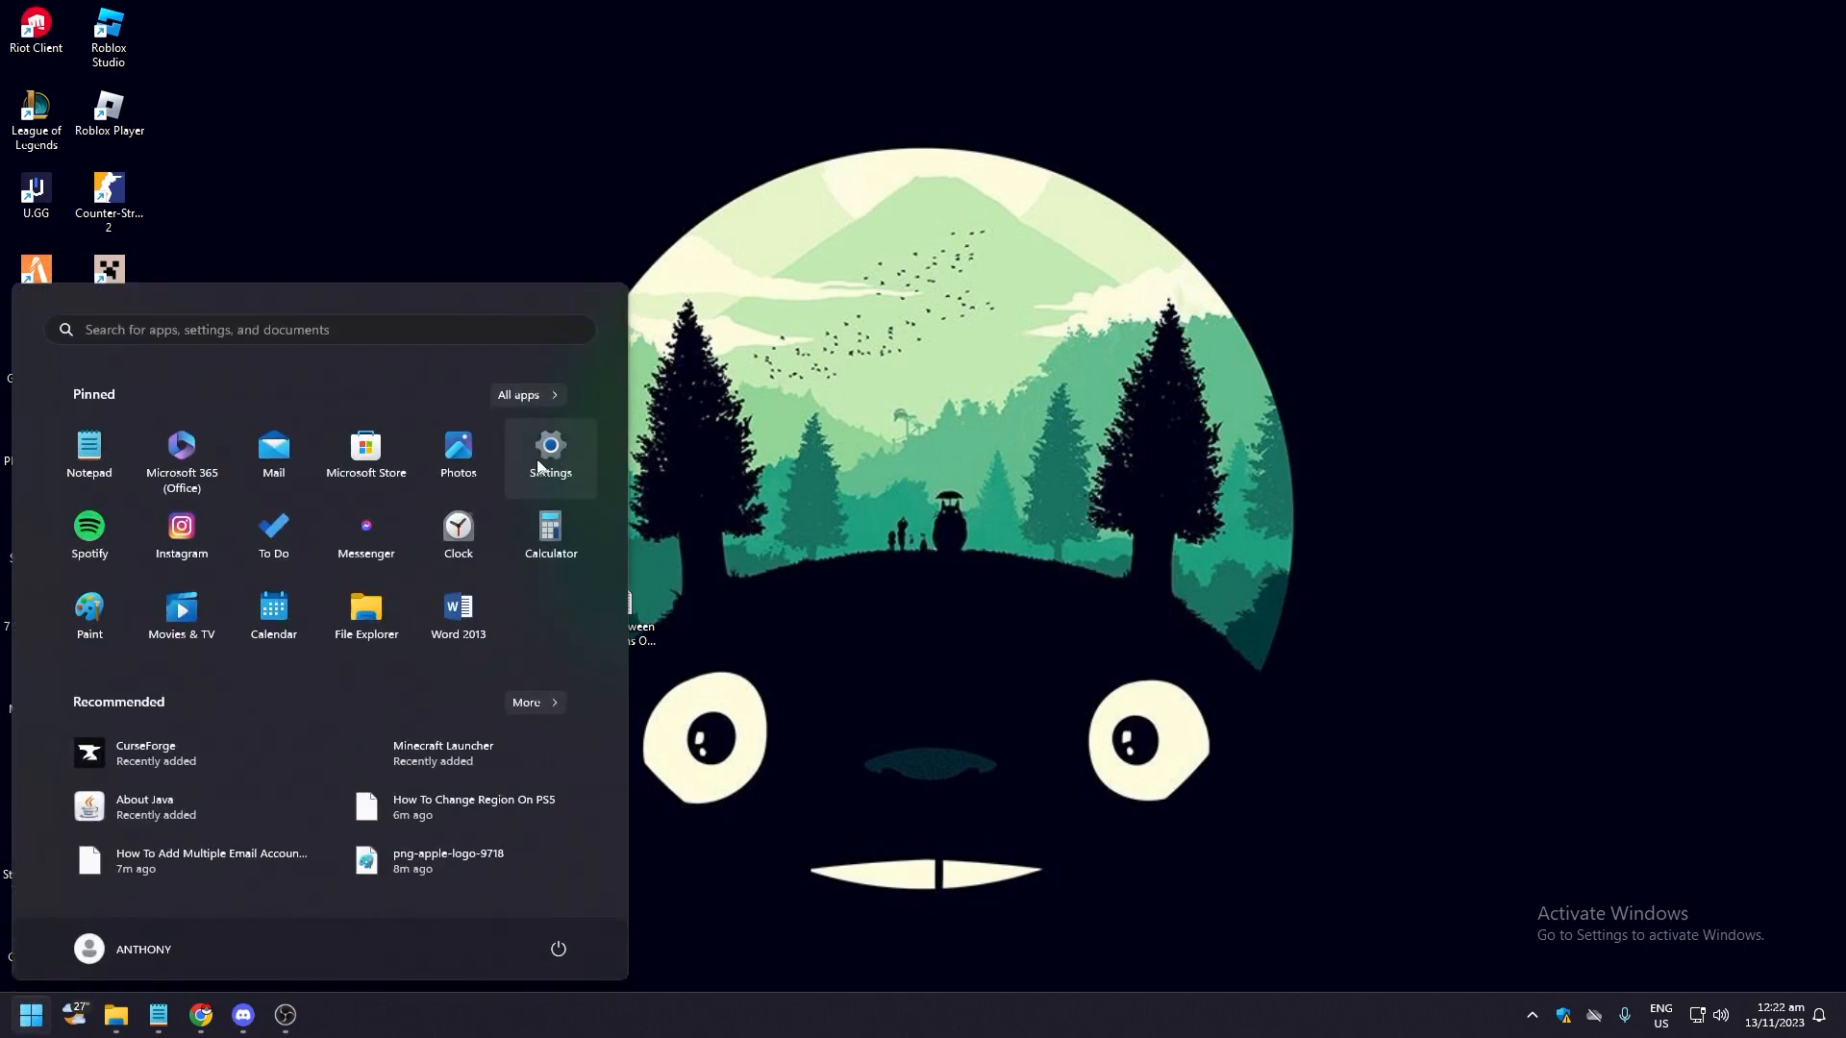
Step: Launch Settings from the pinned apps and go to the System category
{"action": "left_click", "coordinate": [550, 453]}
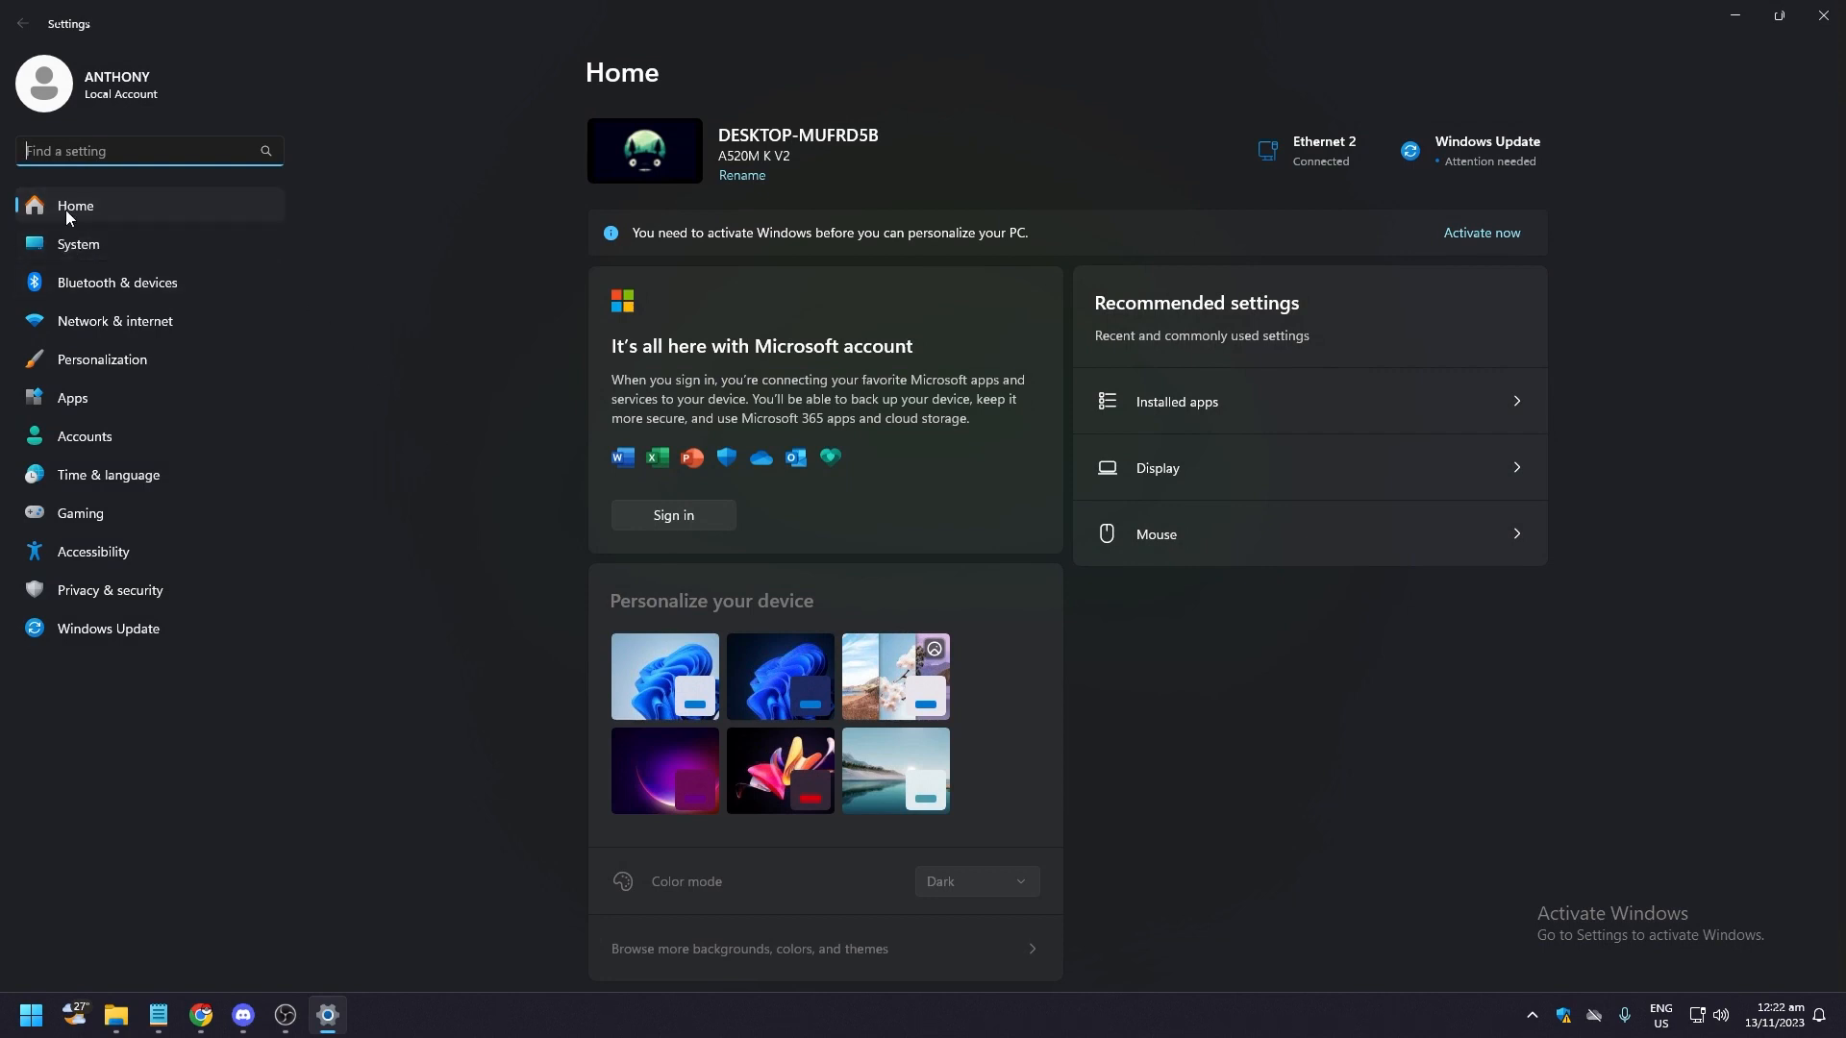
{"action": "left_click", "coordinate": [79, 243]}
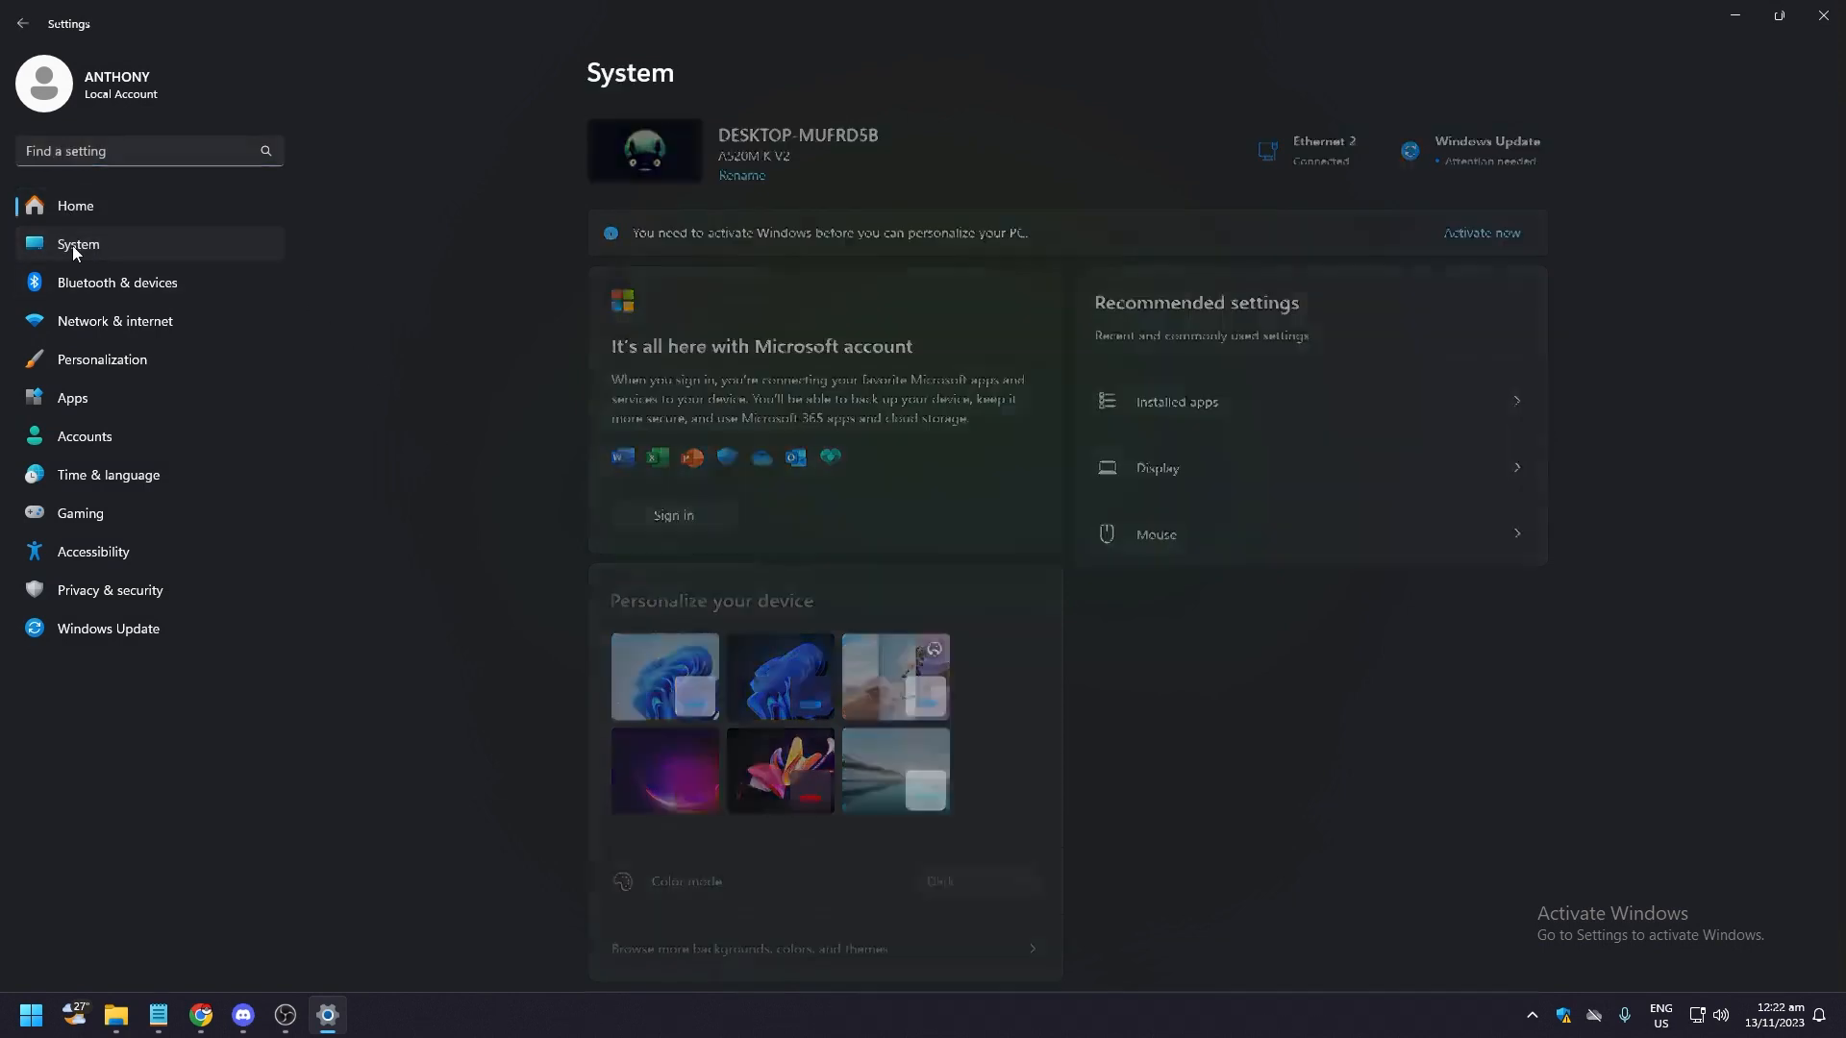
{"action": "left_click", "coordinate": [78, 243]}
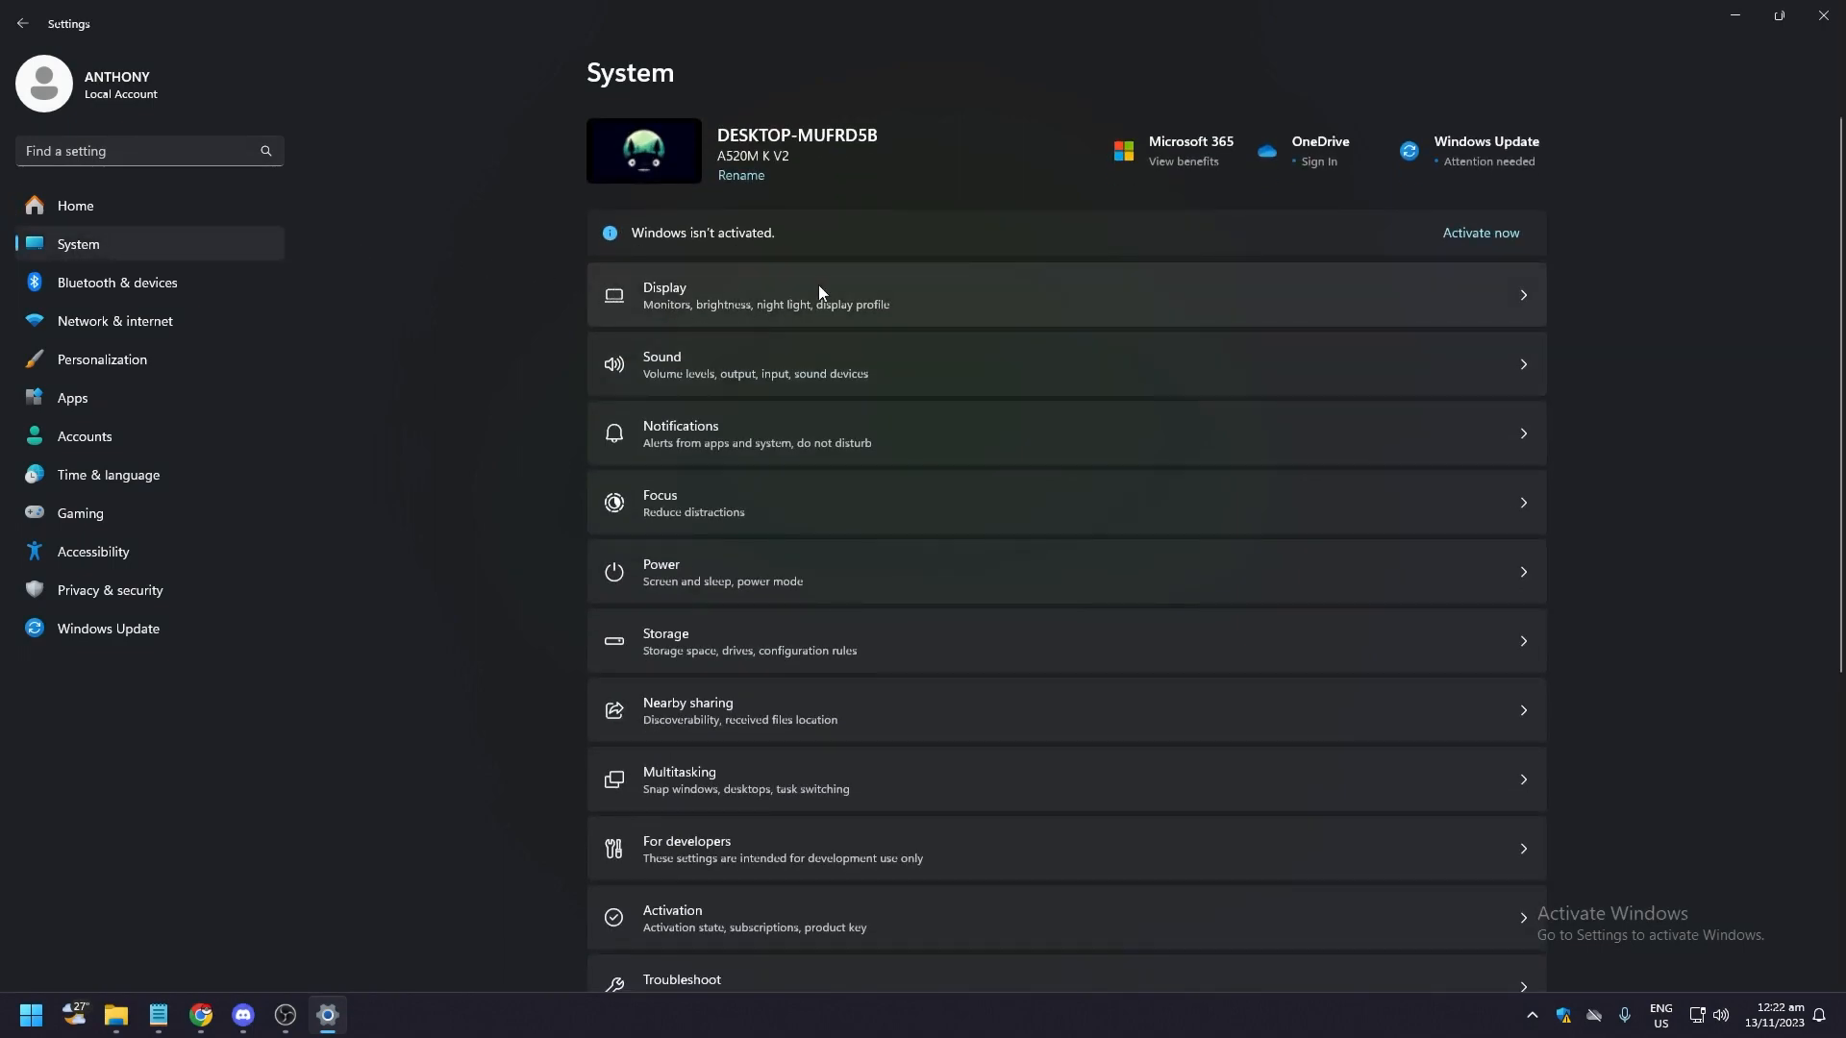
Step: Open Display settings and scroll to the 1366 × 768 resolution under Scale & layout
{"action": "left_click", "coordinate": [765, 295]}
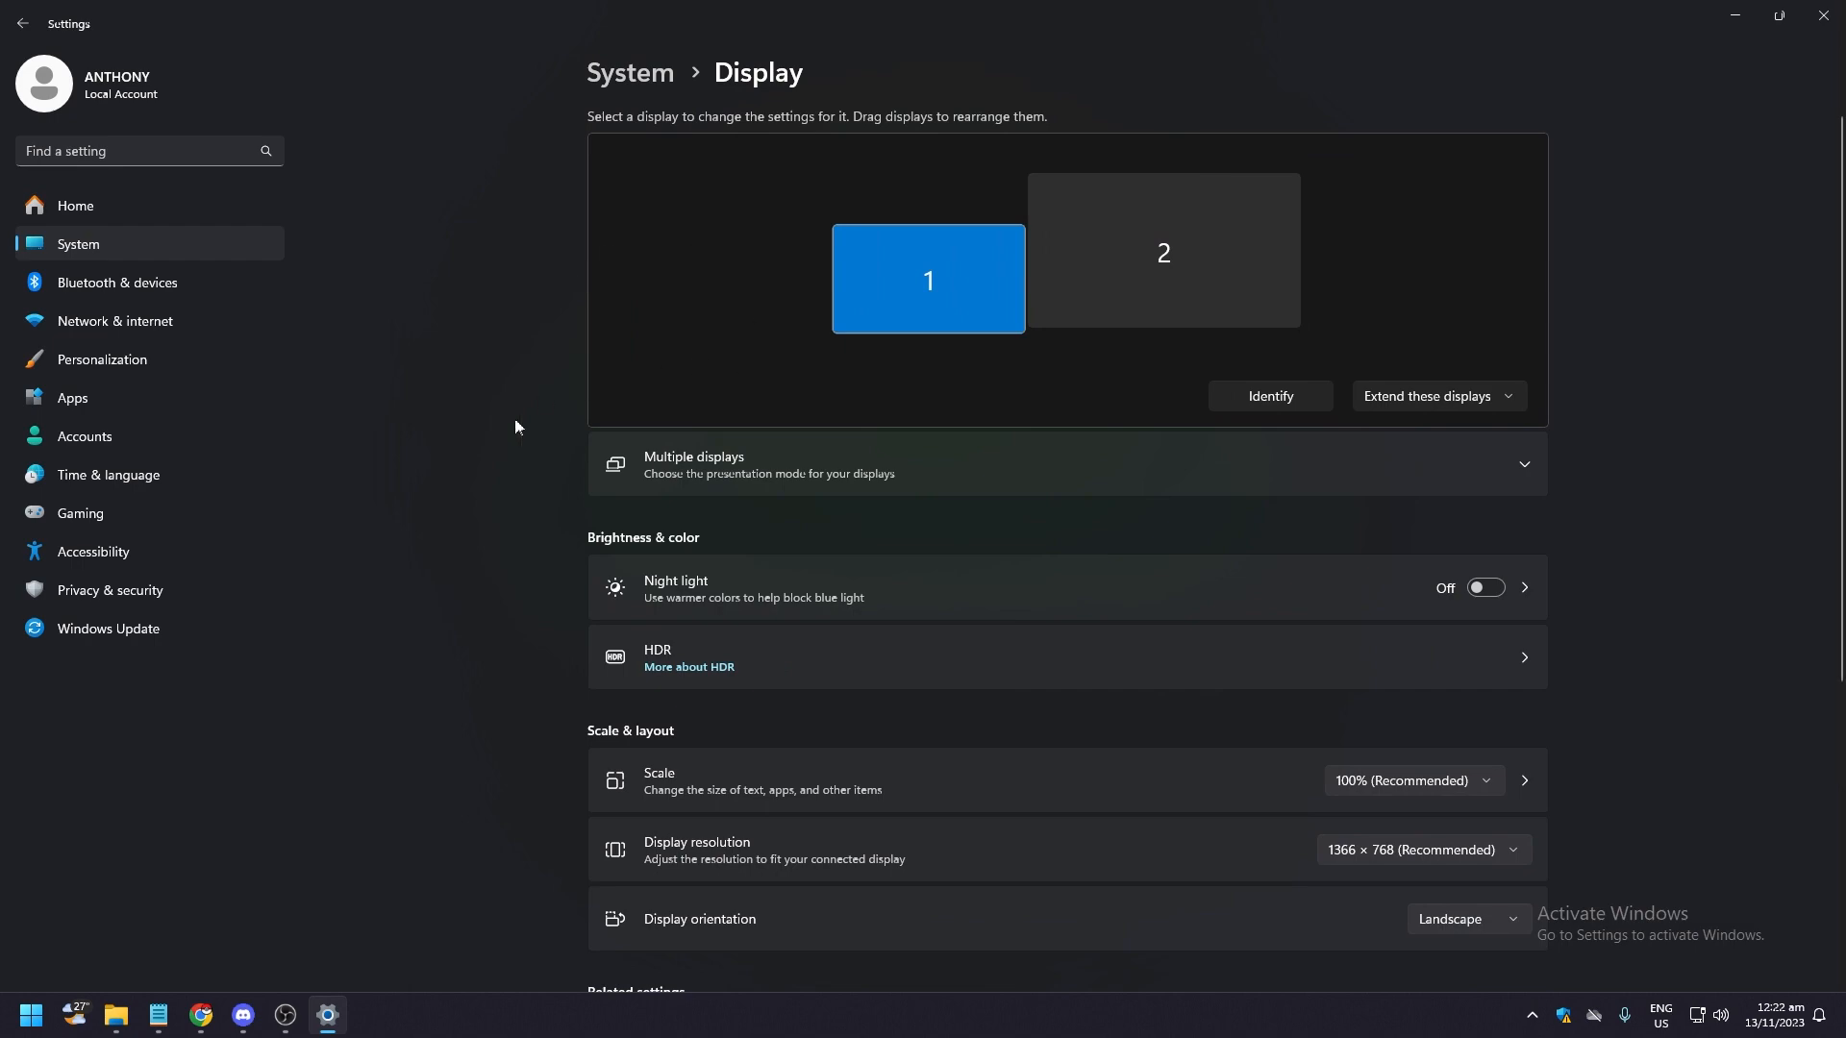
{"action": "scroll", "scroll_direction": "down", "scroll_amount": 3}
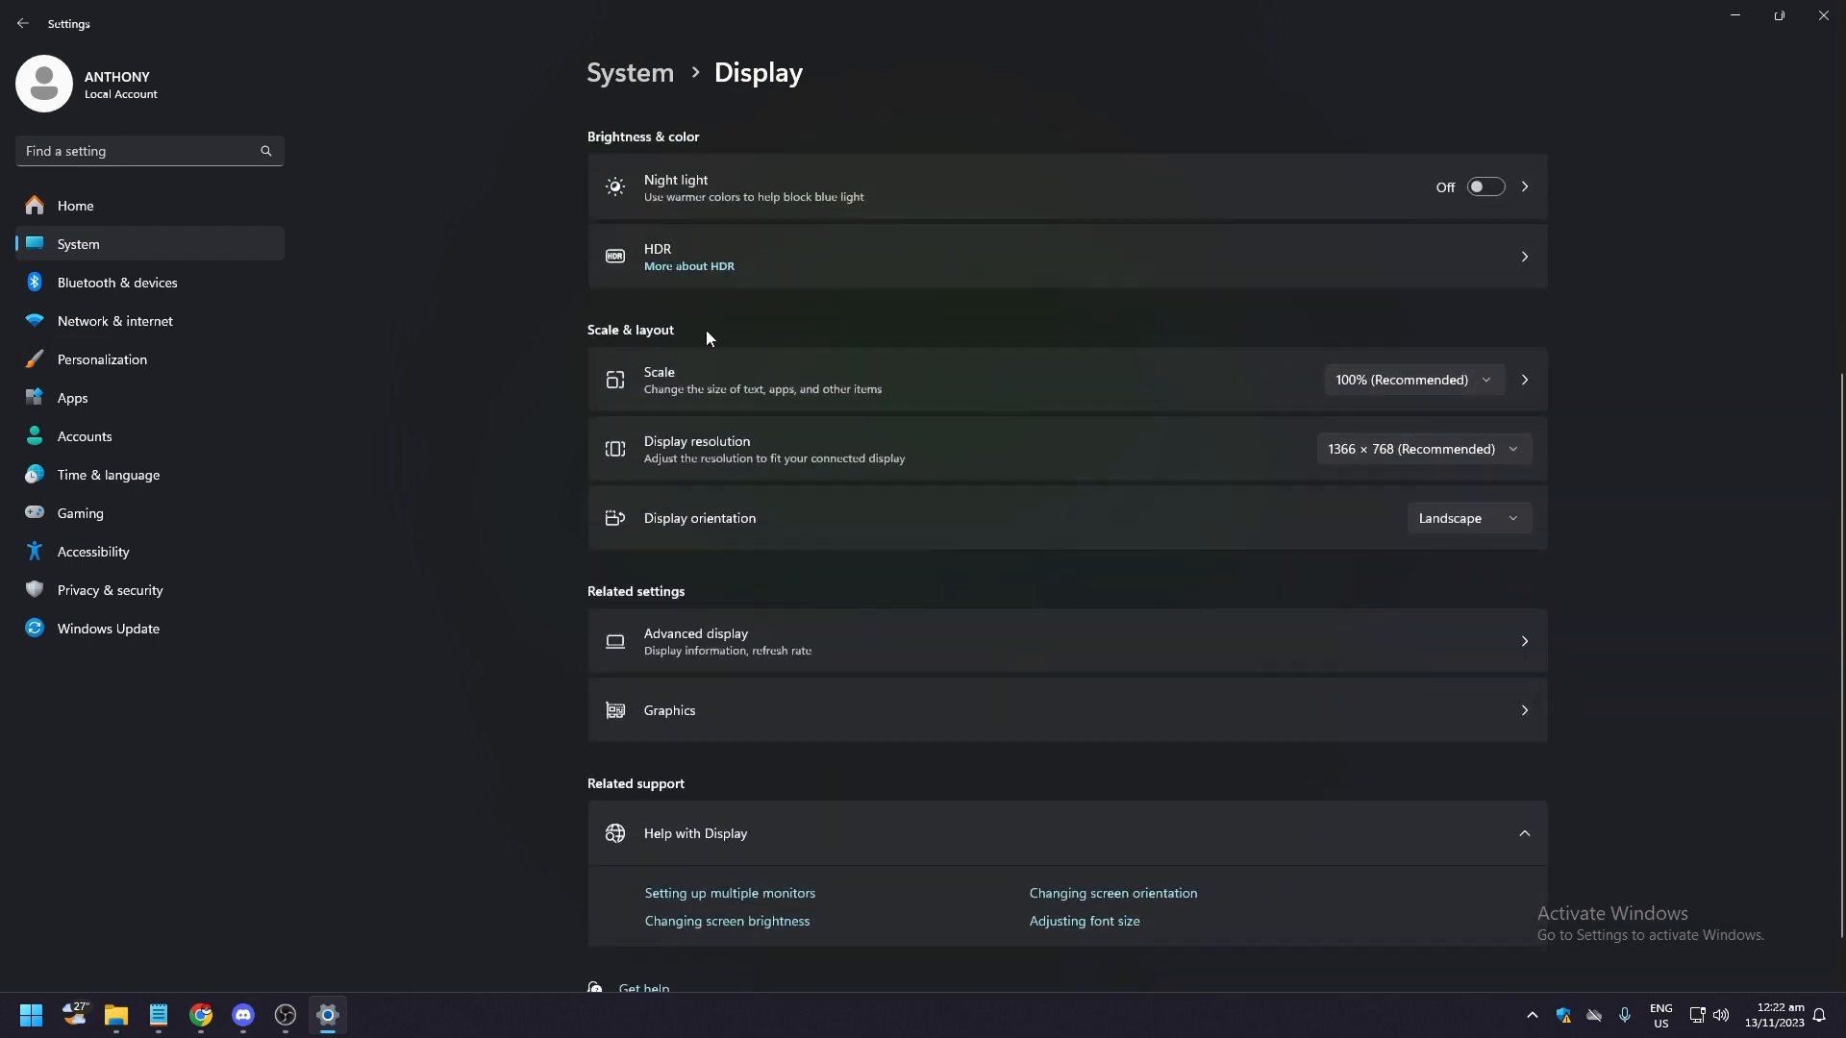
{"action": "mouse_move", "coordinate": [643, 377]}
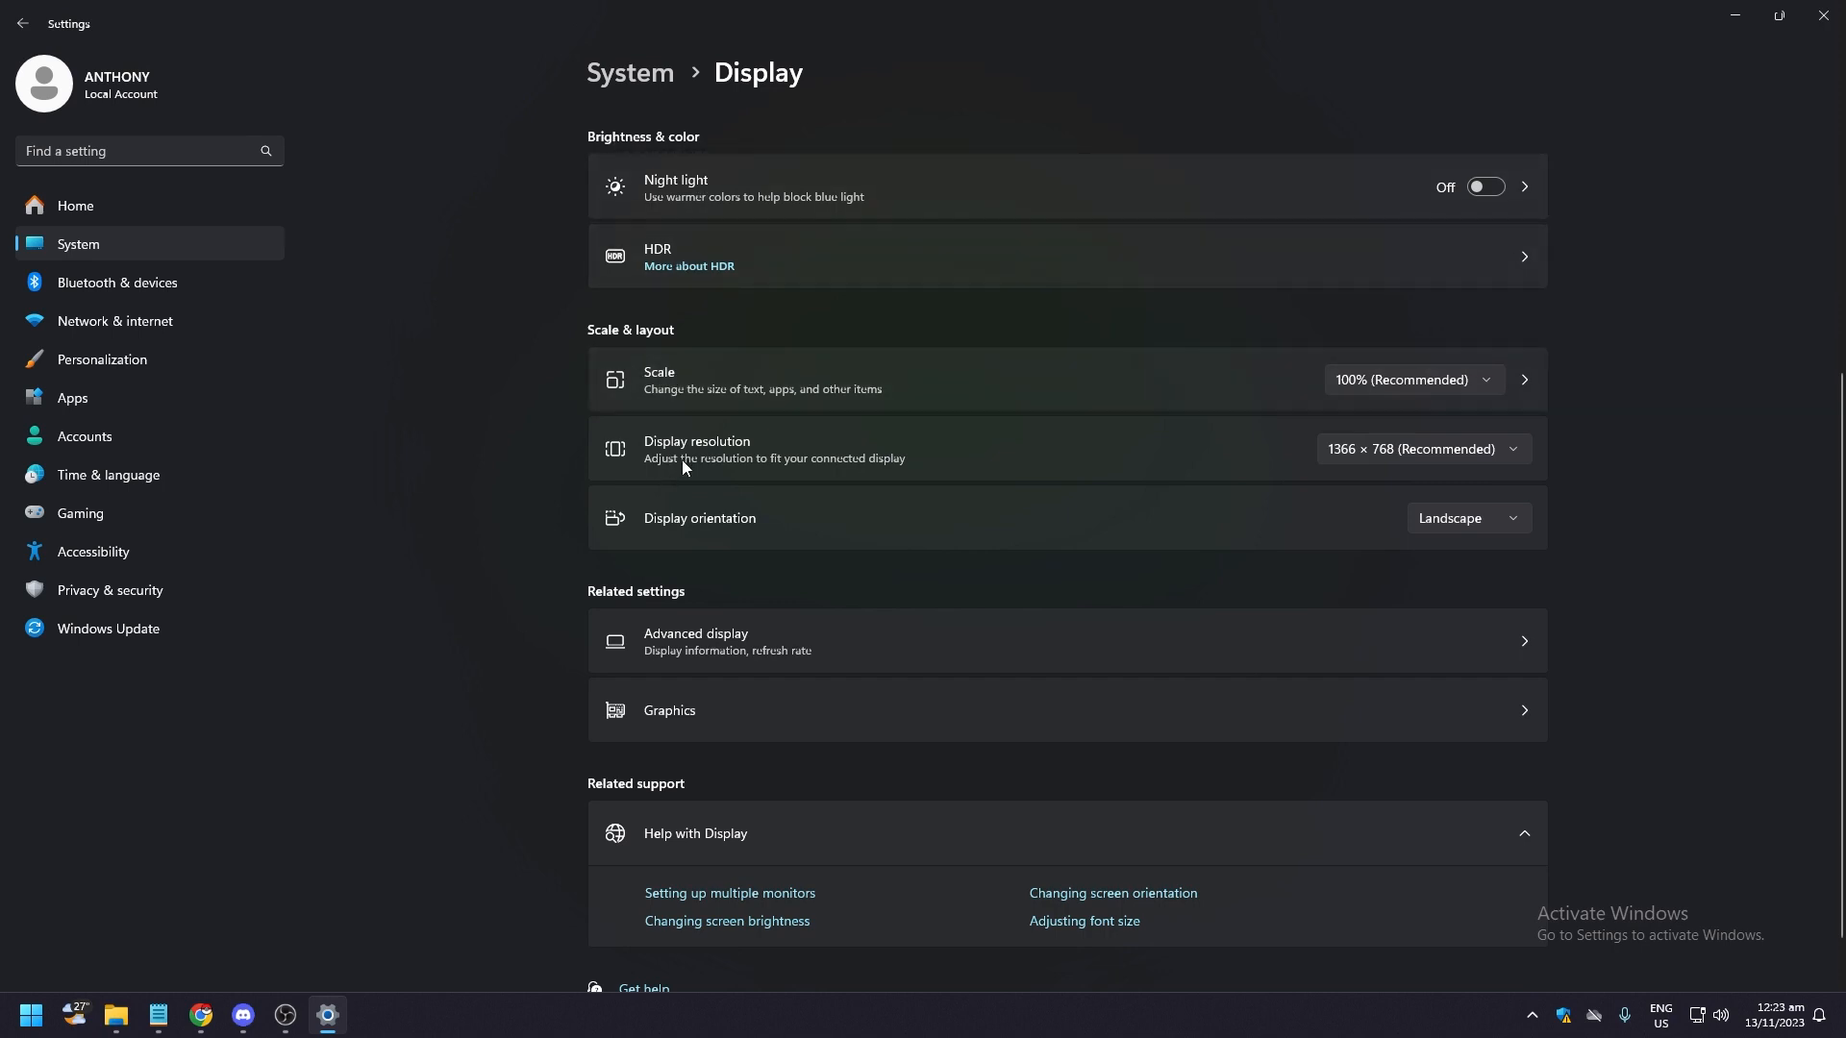
{"action": "mouse_move", "coordinate": [975, 436]}
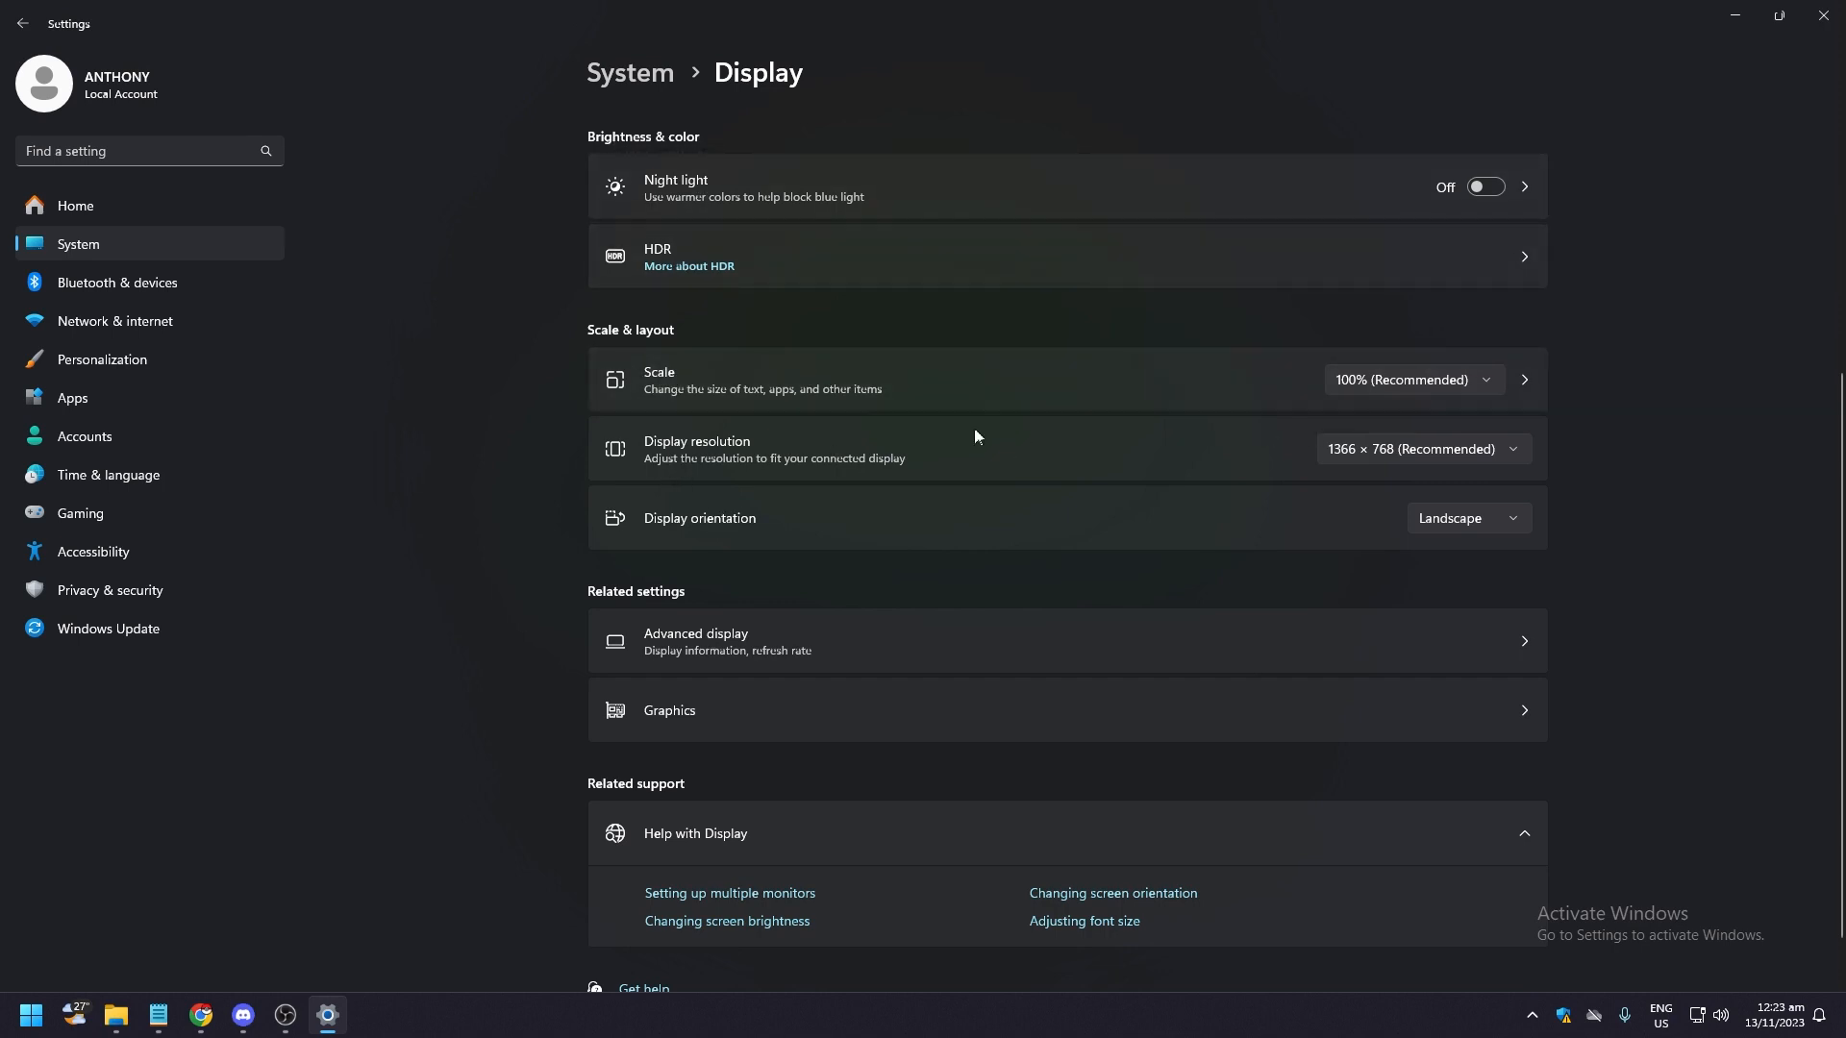
{"action": "mouse_move", "coordinate": [1270, 451]}
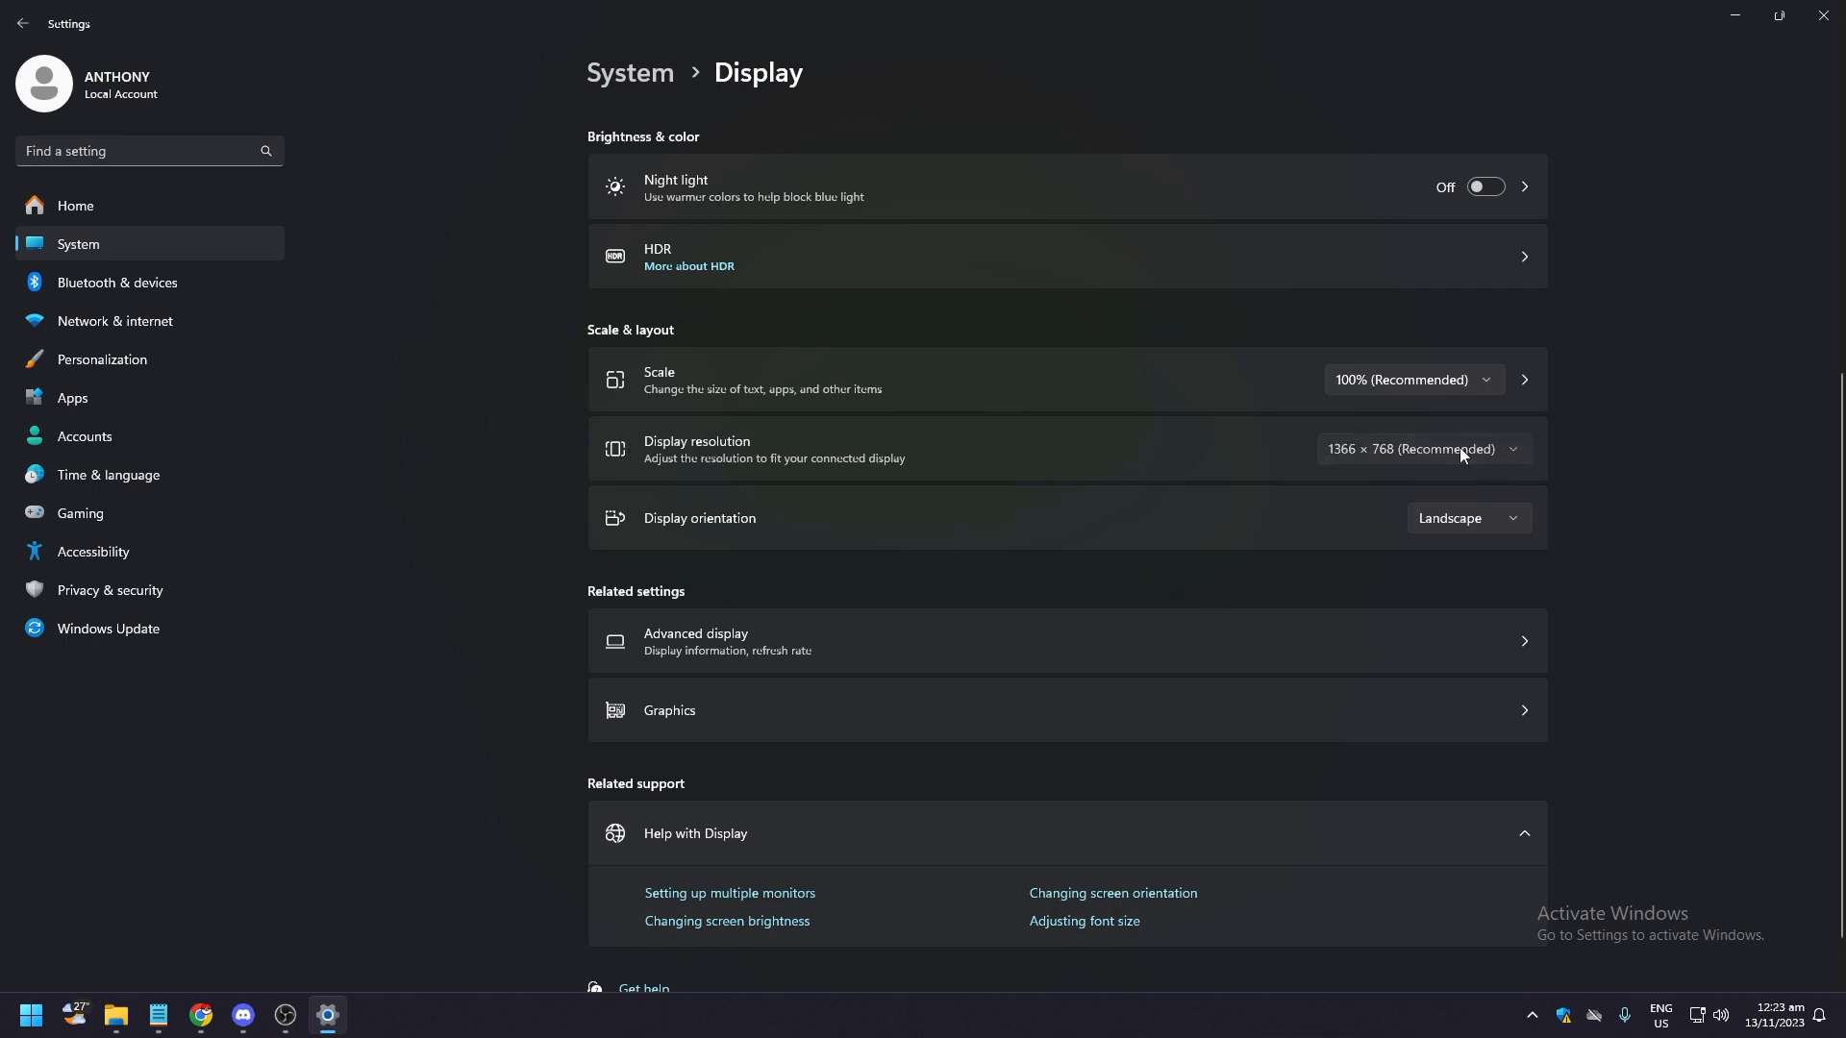
Step: Choose 1360 × 768 from the Display resolution dropdown
{"action": "left_click", "coordinate": [1417, 449]}
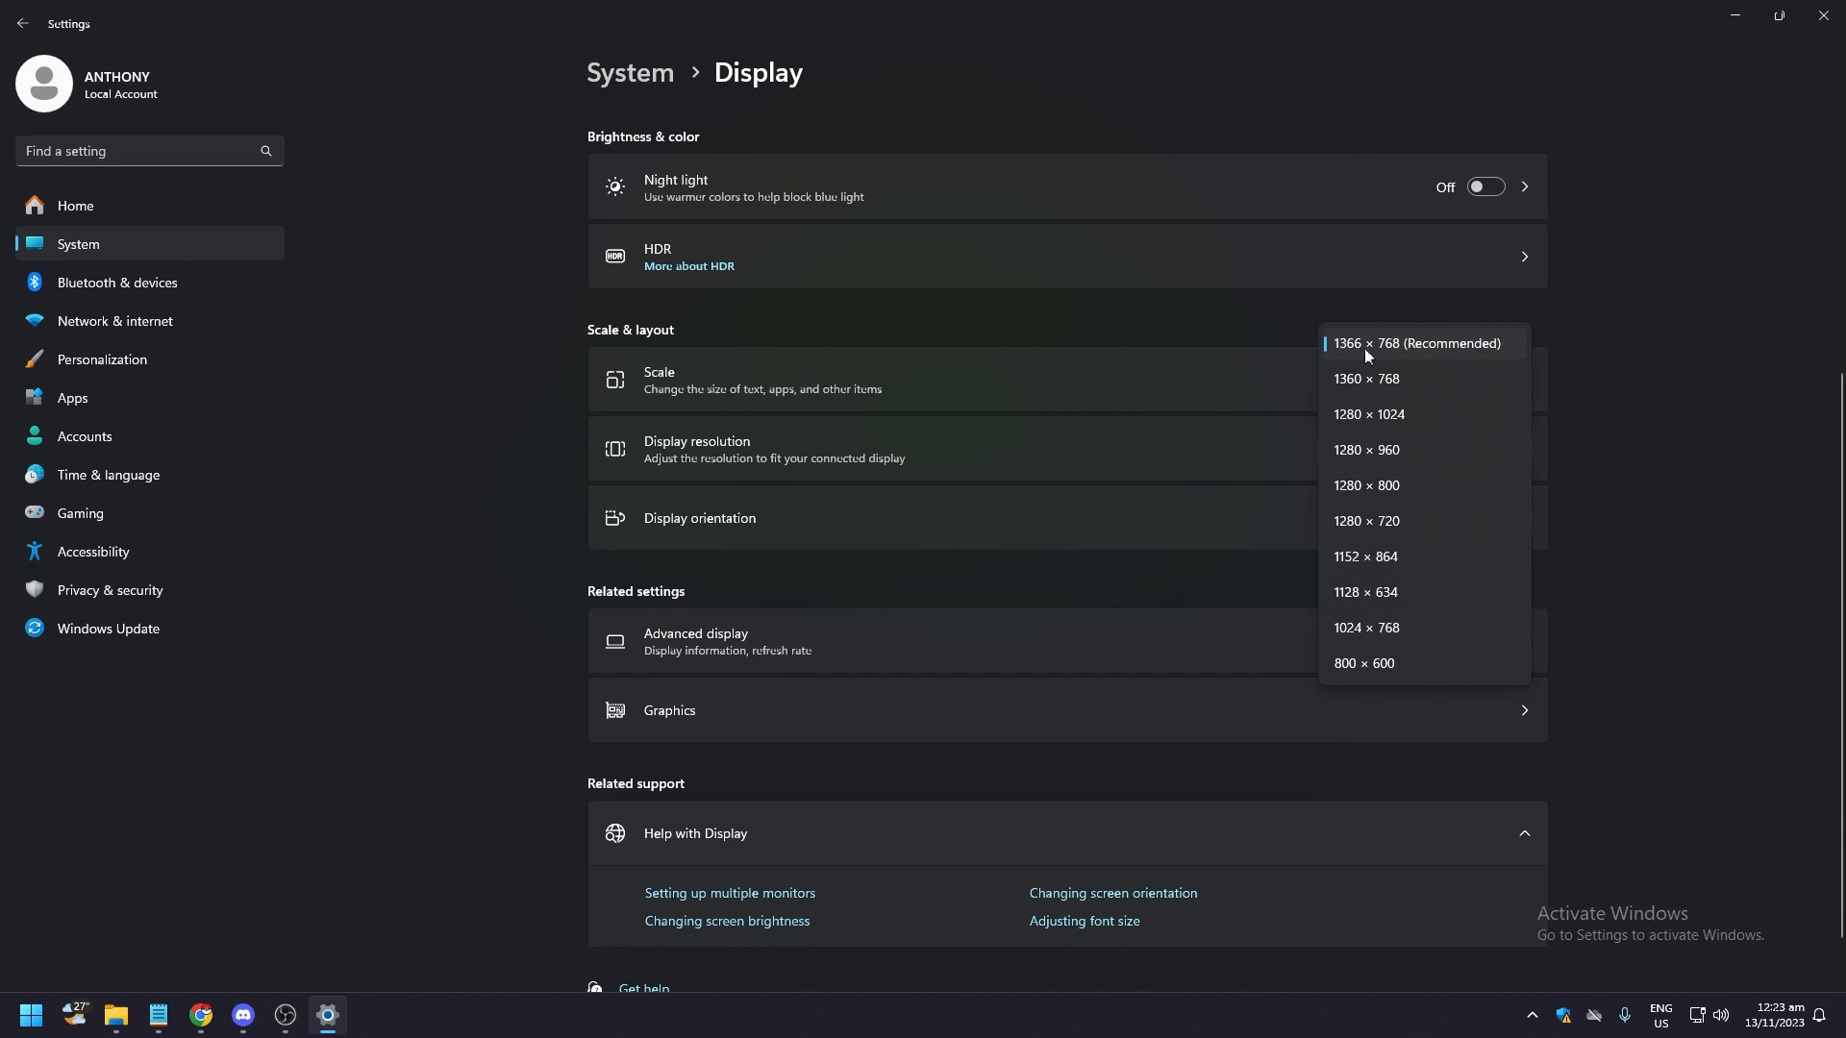
{"action": "mouse_move", "coordinate": [1349, 384]}
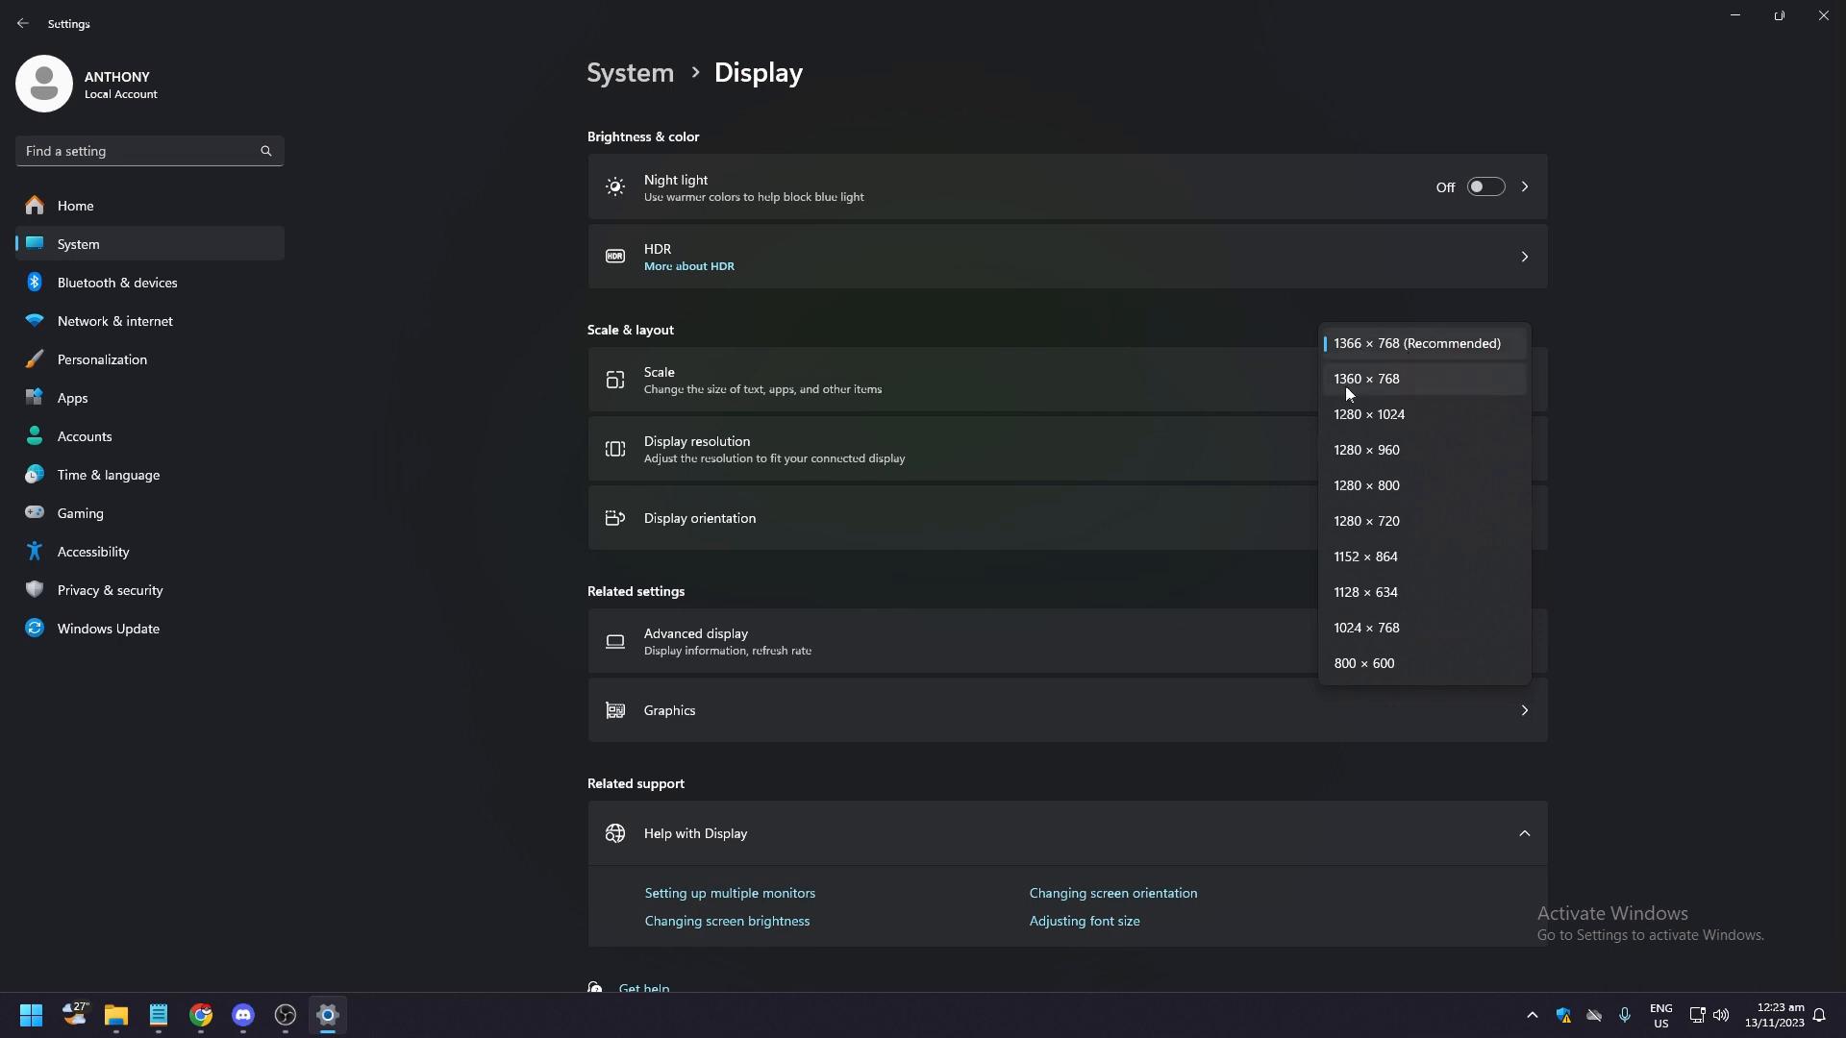
{"action": "left_click", "coordinate": [1365, 377]}
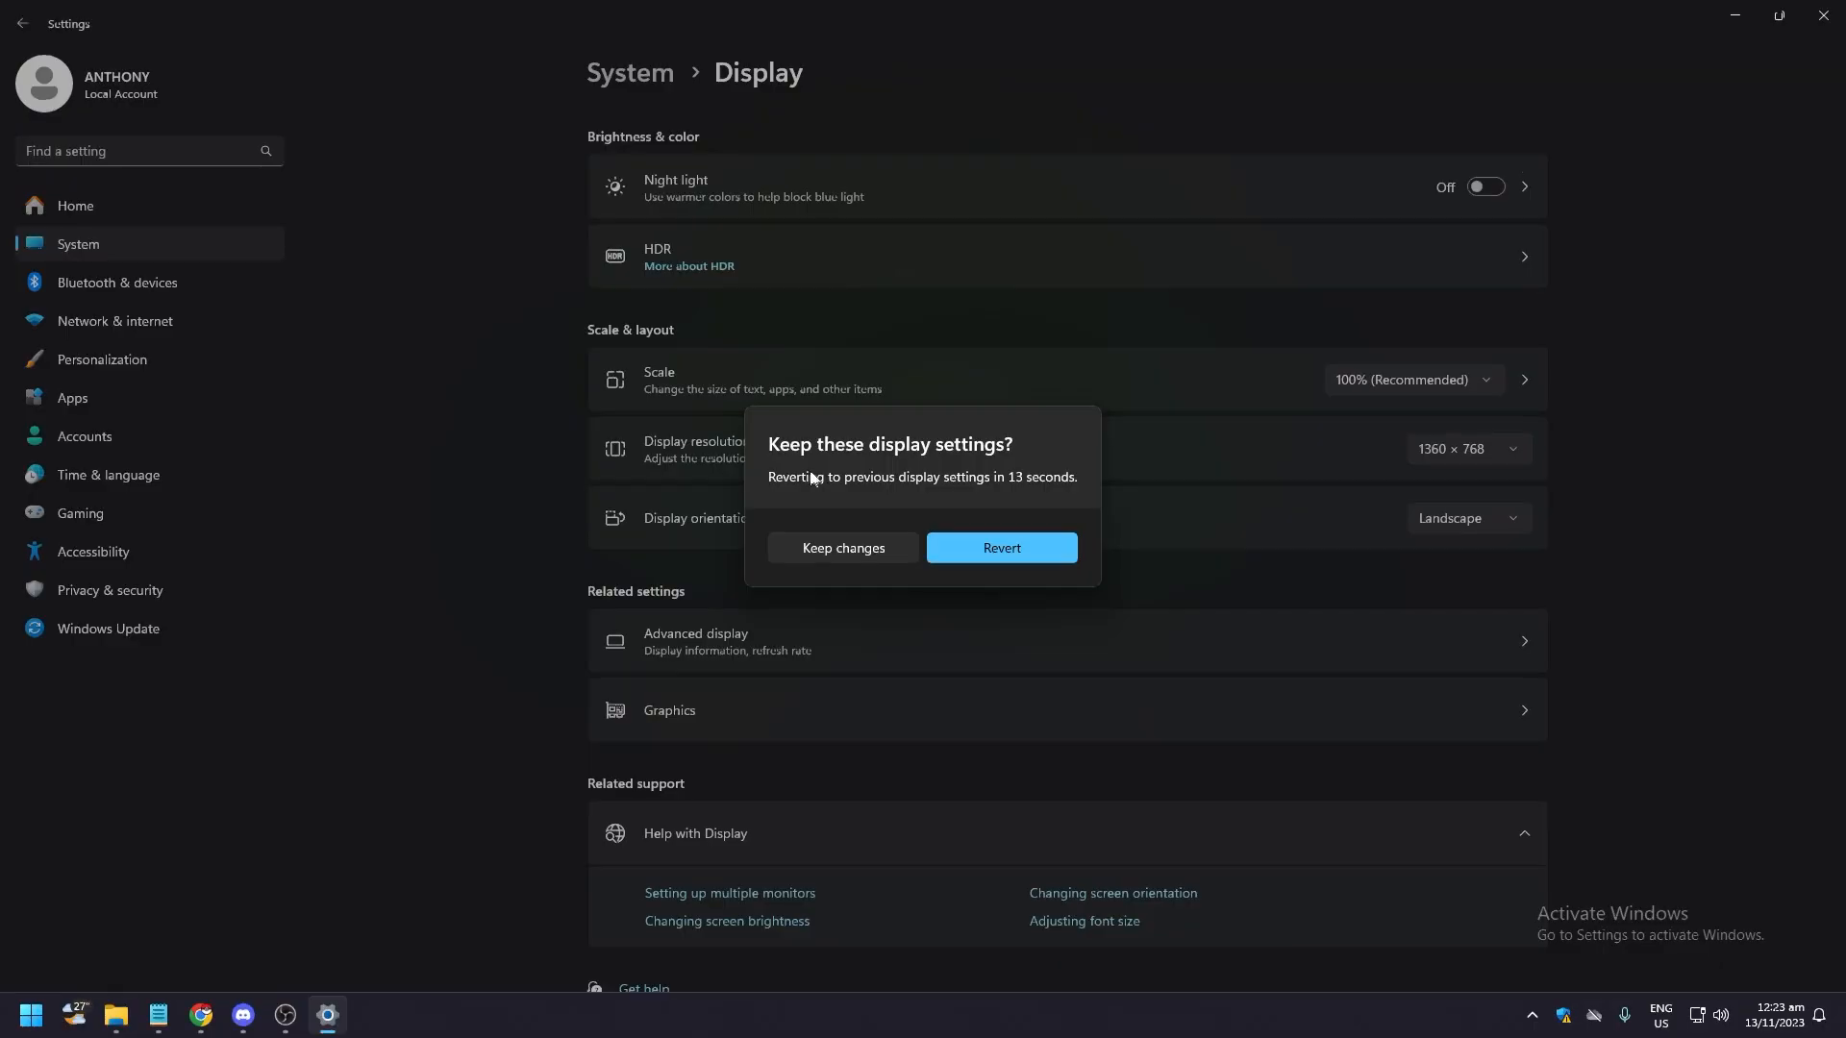
{"action": "mouse_move", "coordinate": [854, 554]}
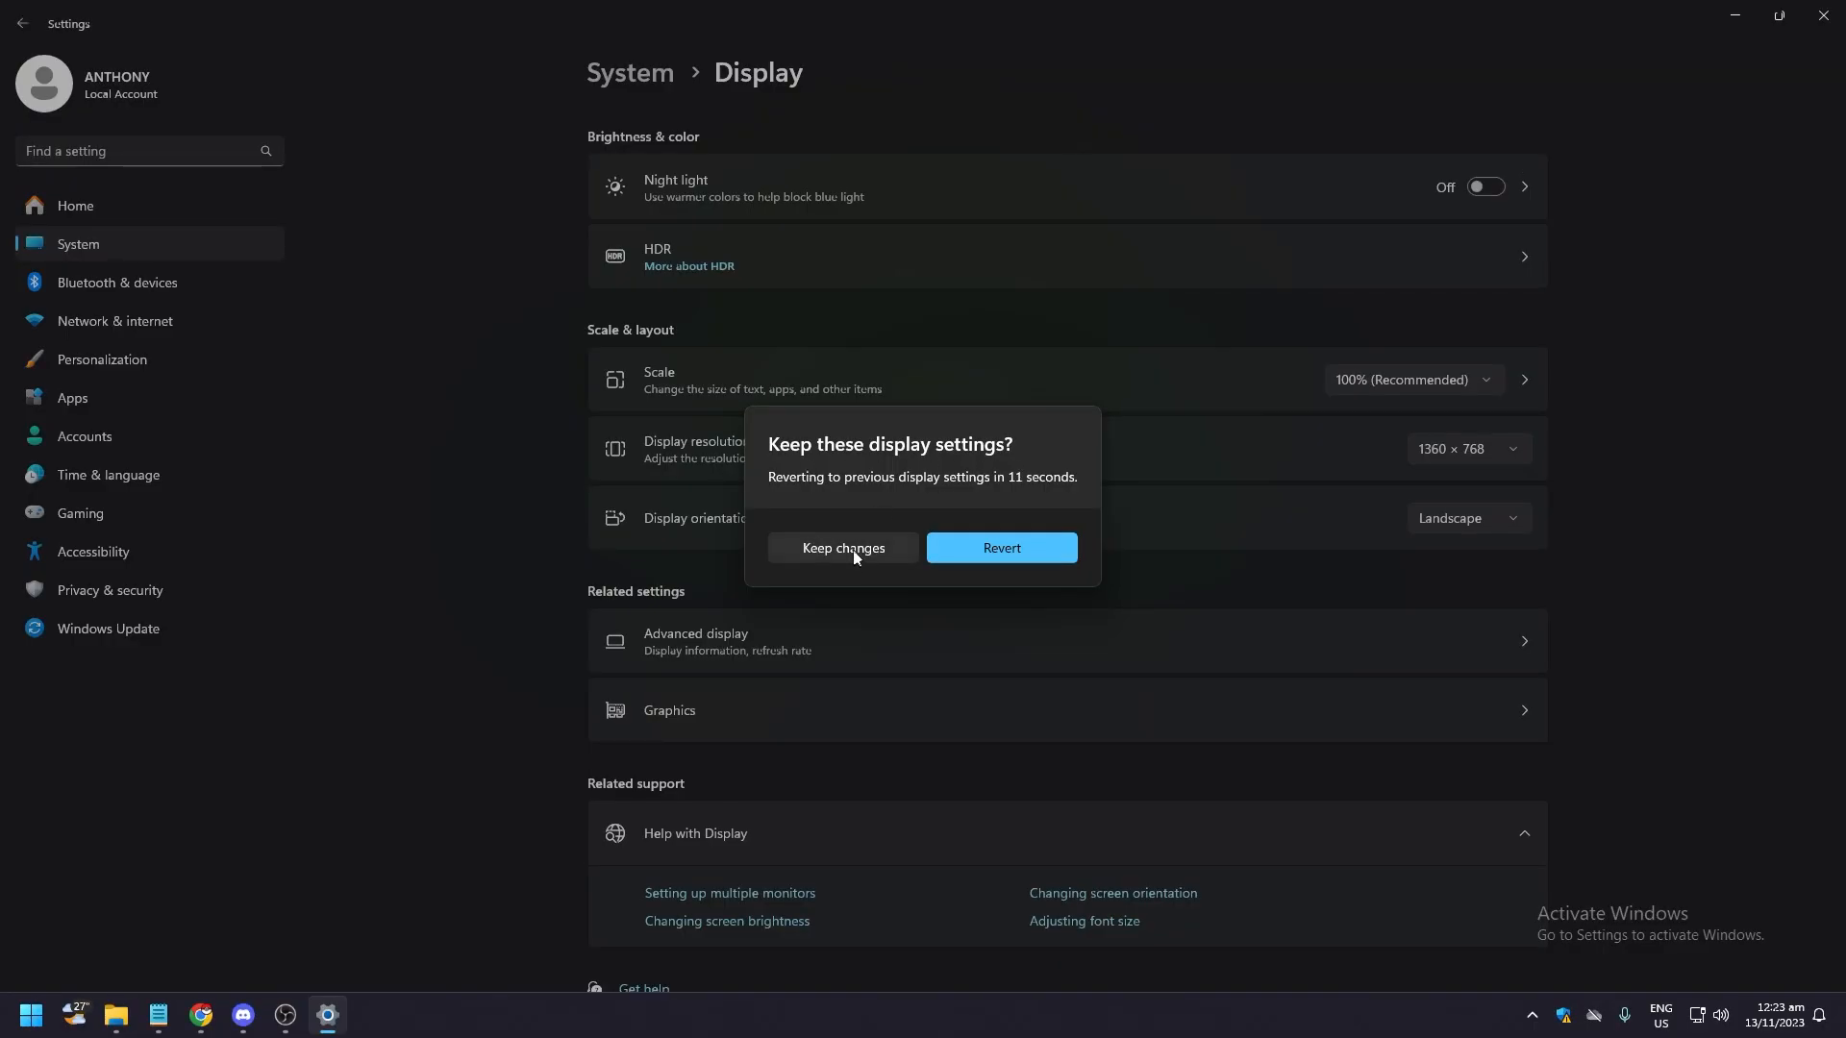
Step: Confirm Keep changes so 1360 × 768 stays the current resolution
{"action": "left_click", "coordinate": [843, 547]}
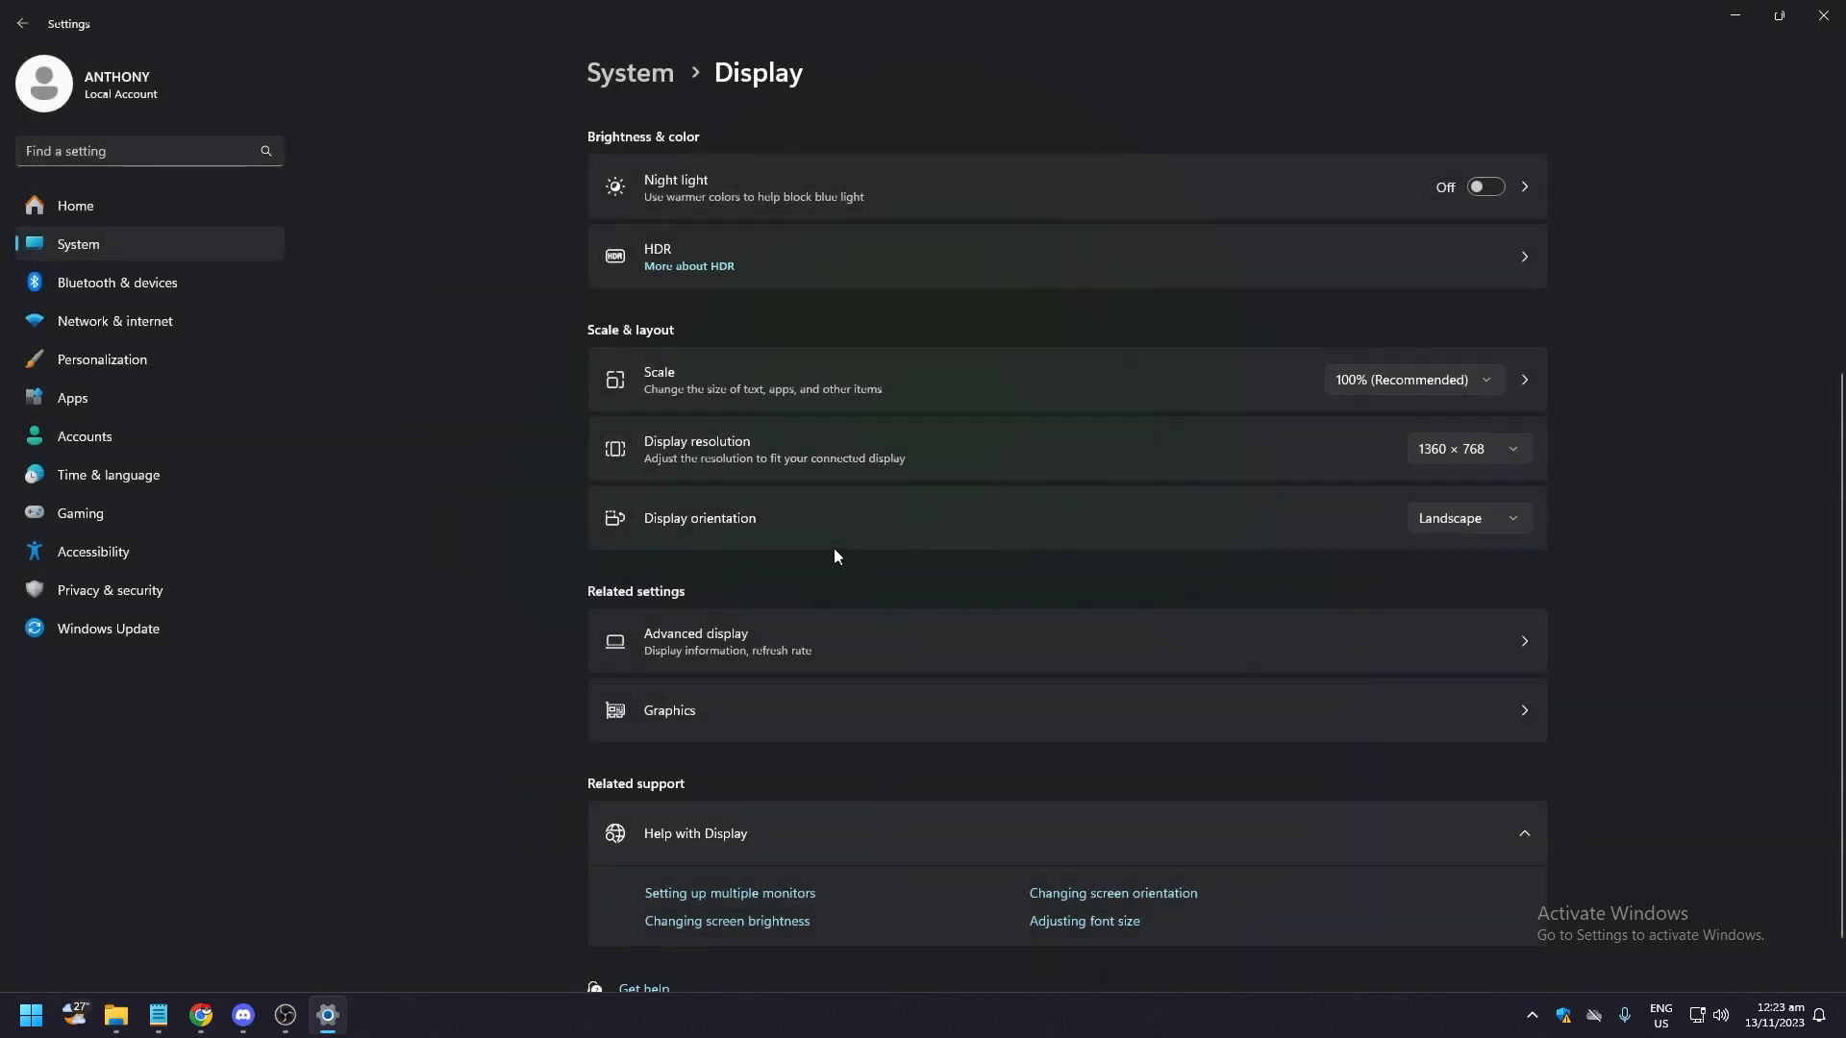
{"action": "mouse_move", "coordinate": [844, 557]}
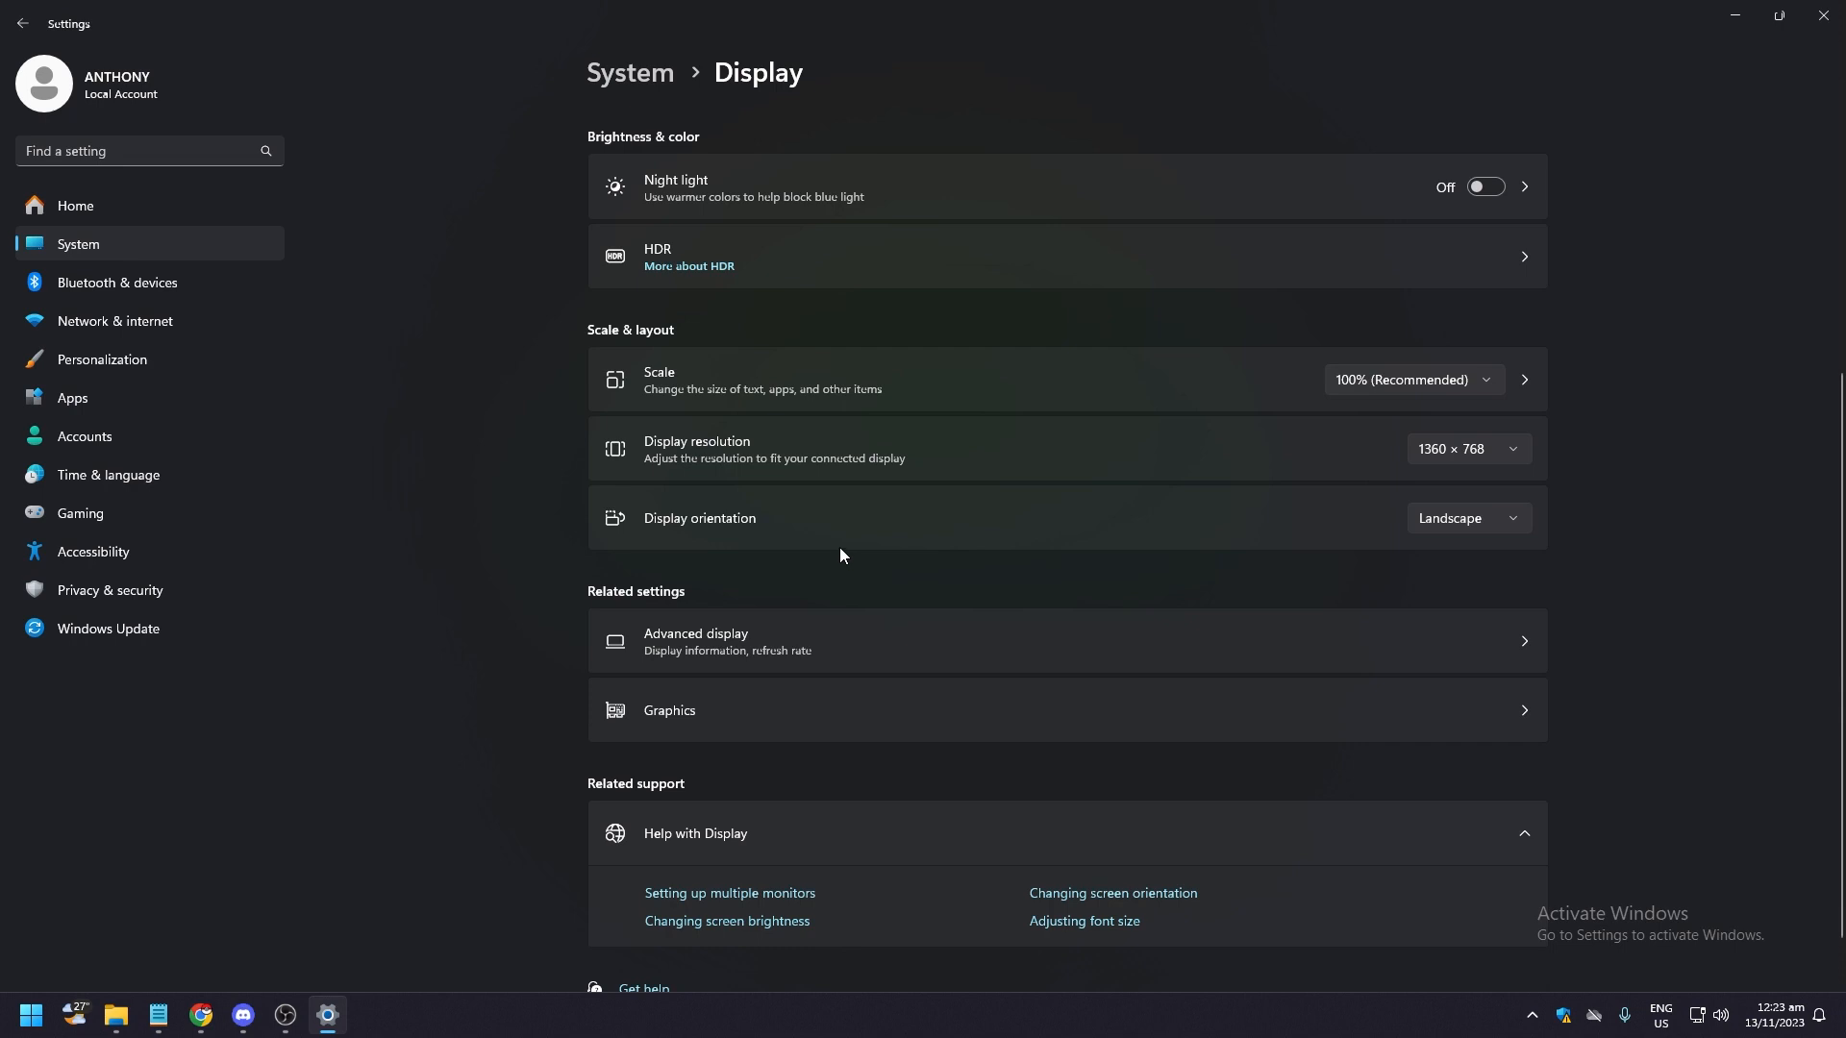
{"action": "mouse_move", "coordinate": [840, 554]}
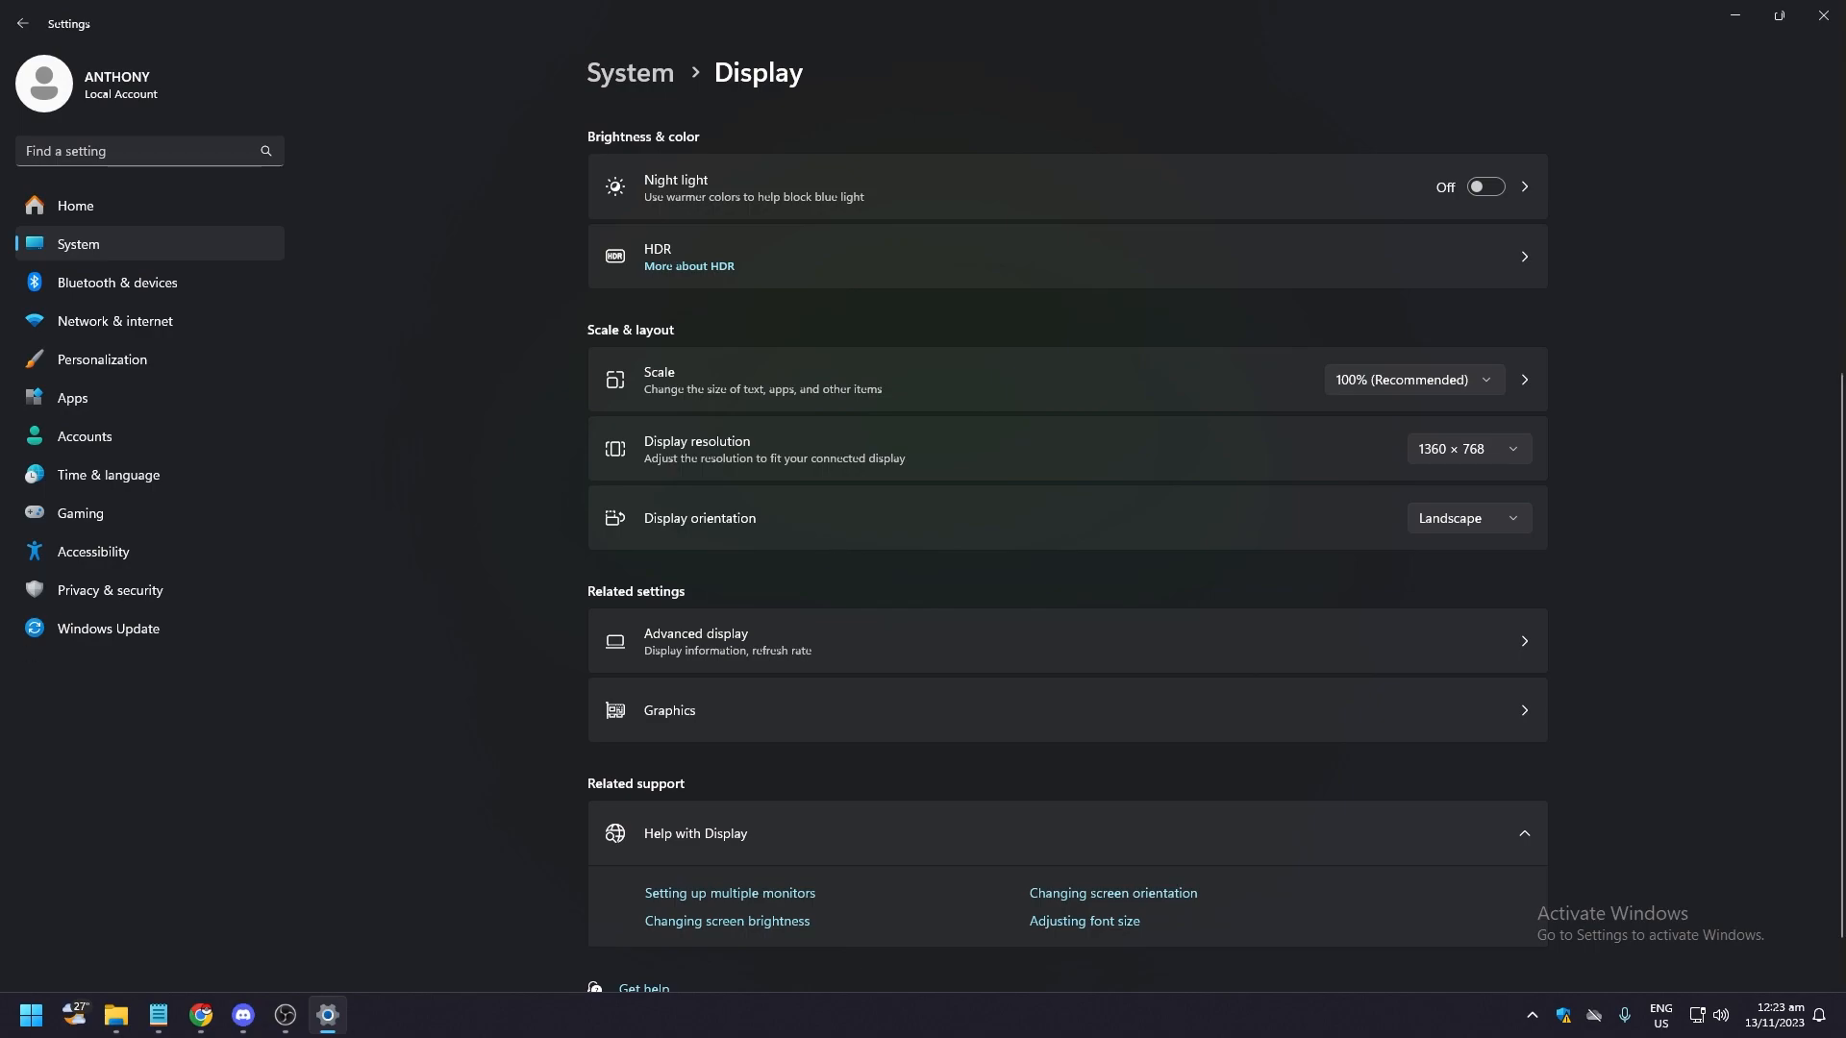